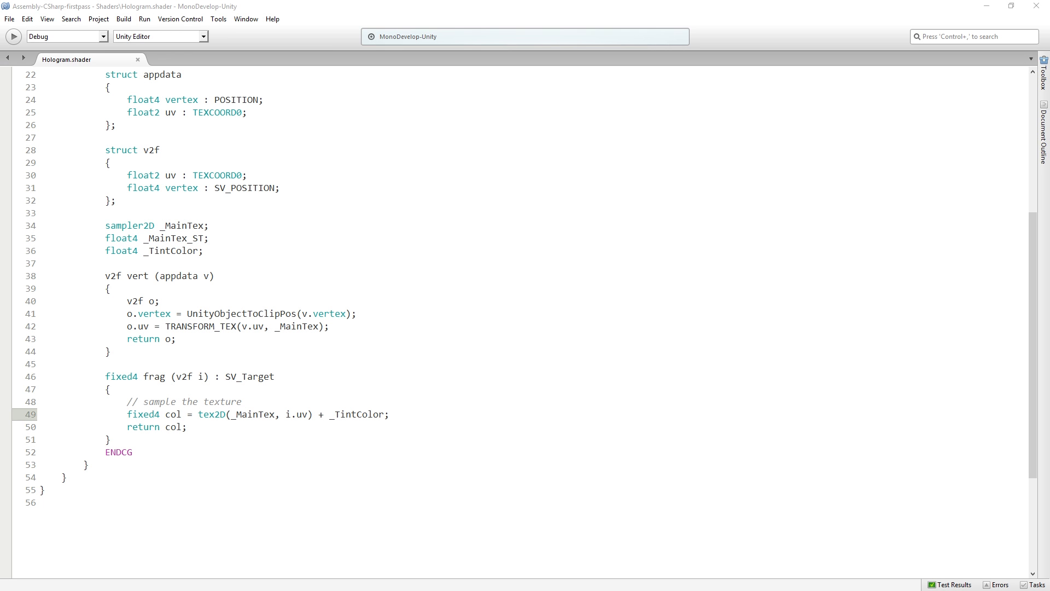
{"action": "mouse_move", "coordinate": [643, 336]}
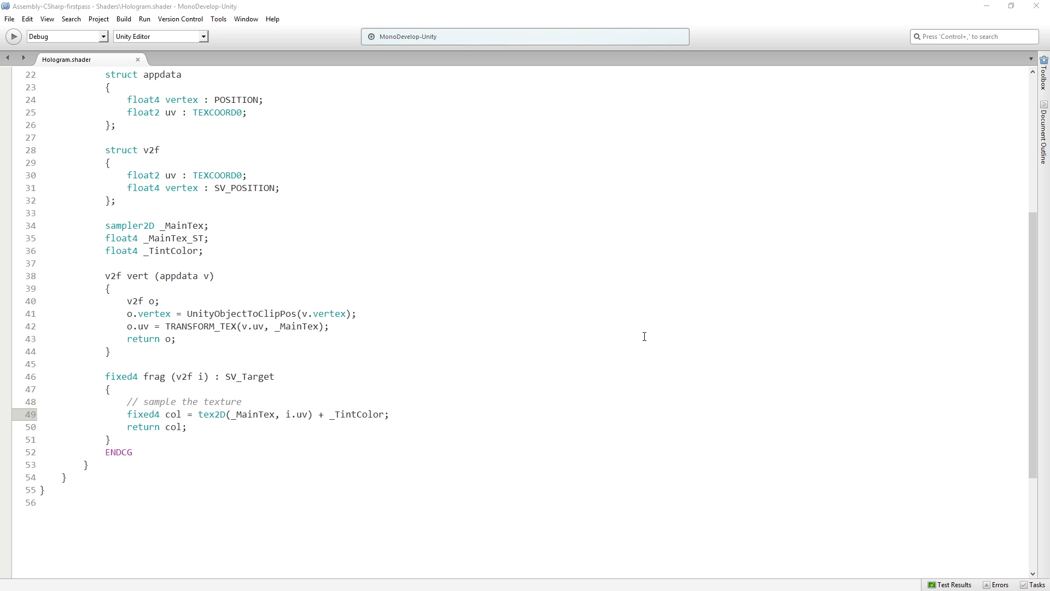
{"action": "mouse_move", "coordinate": [742, 329]}
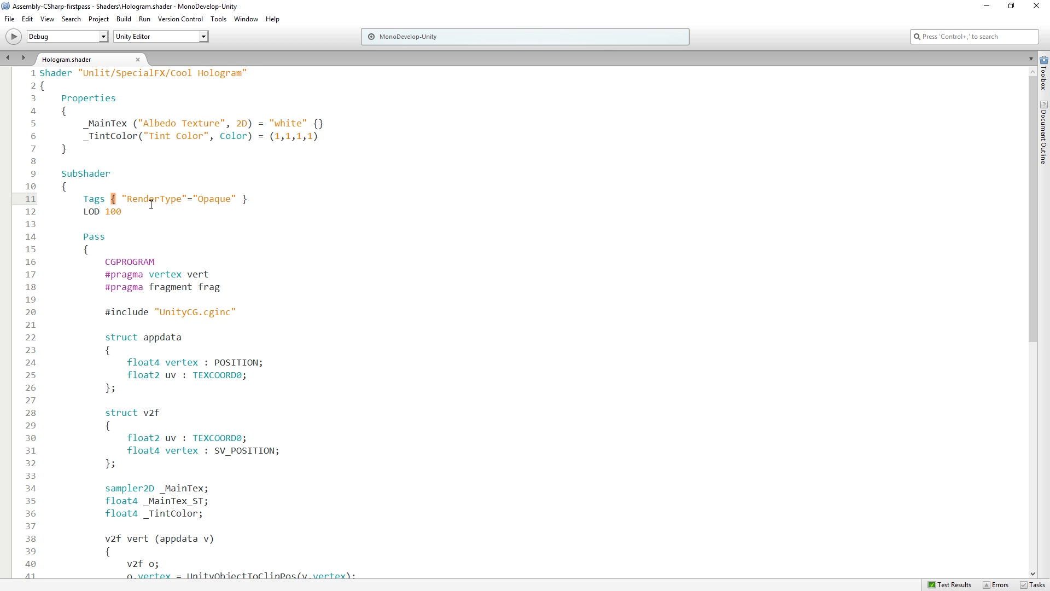
- Replace the Opaque RenderType value with Transparent in the SubShader Tags line
{"action": "double_click", "coordinate": [215, 198]}
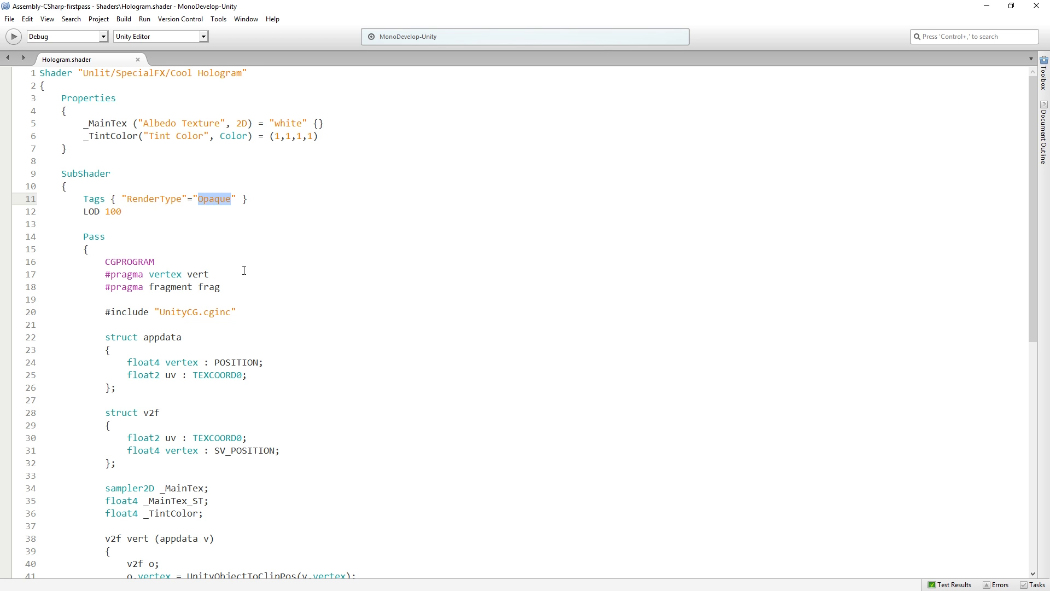
{"action": "mouse_move", "coordinate": [259, 265]}
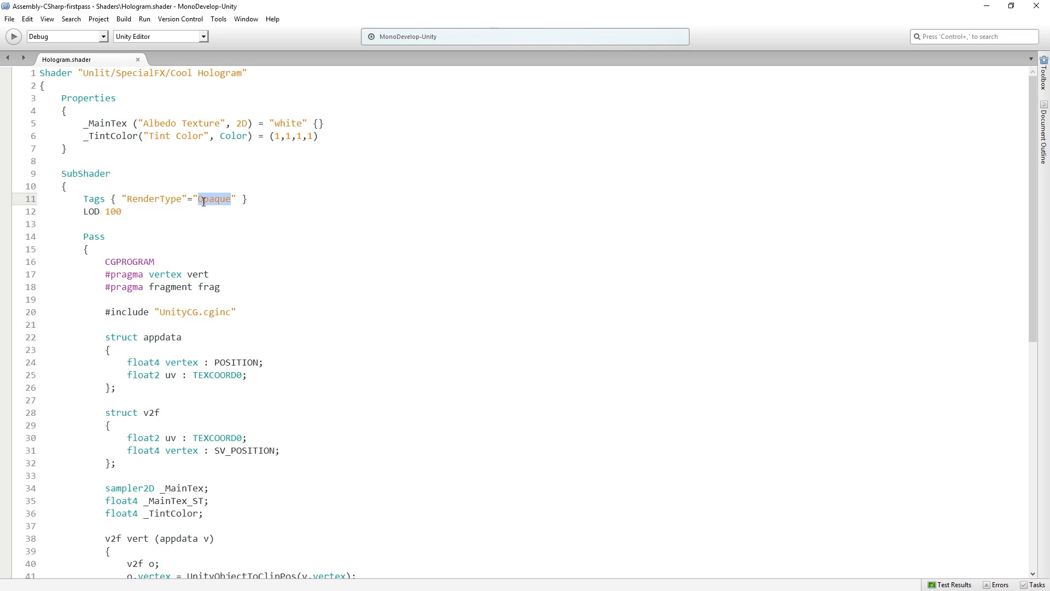
{"action": "type", "text": "Tra"}
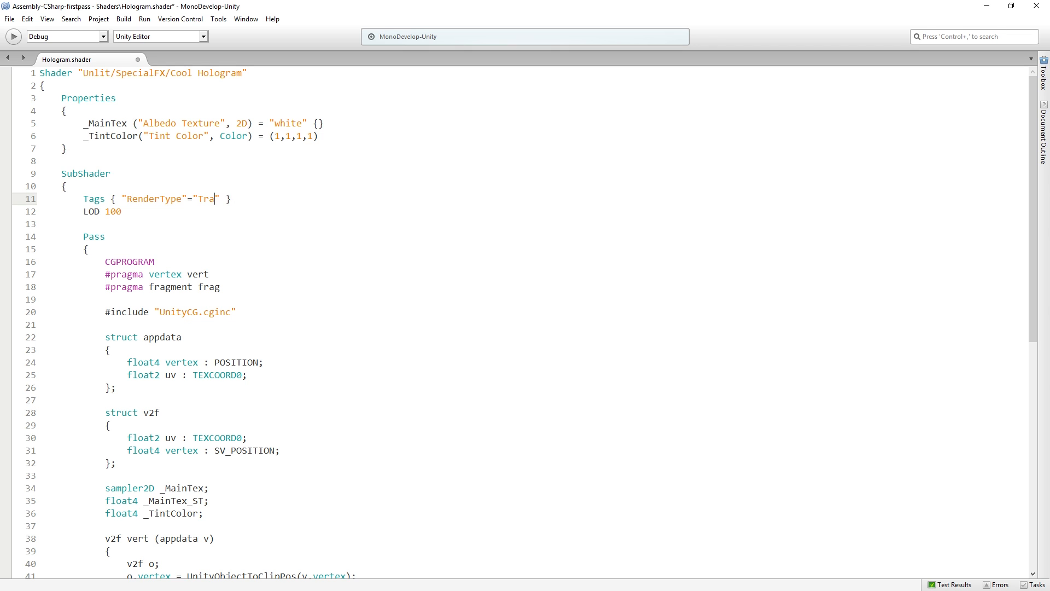
{"action": "type", "text": "nsparent"}
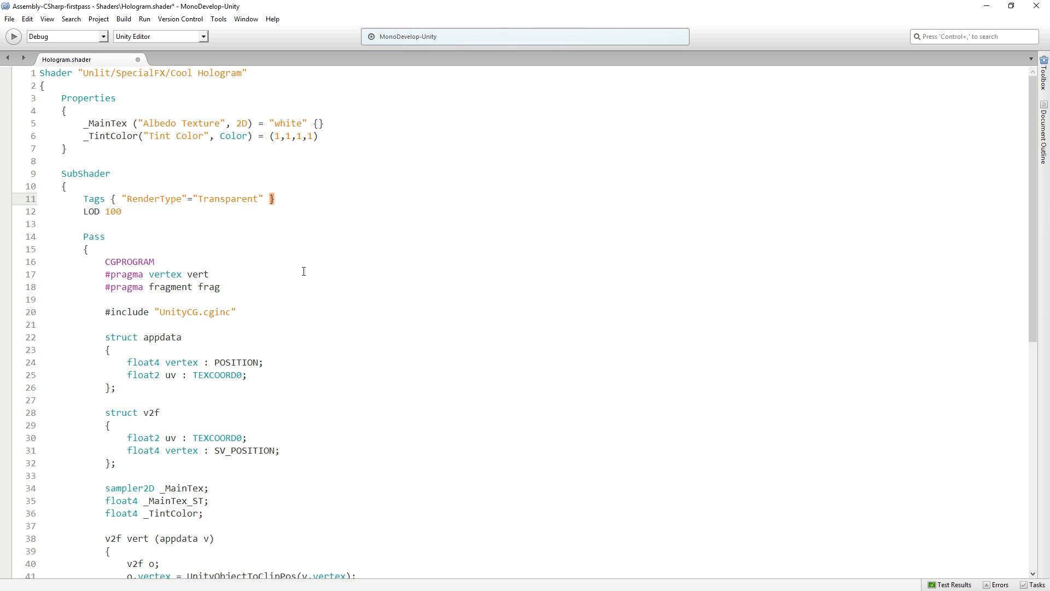
- Add a "Queue"="Transparent" tag before RenderType in the Tags line
{"action": "type", "text": "\""}
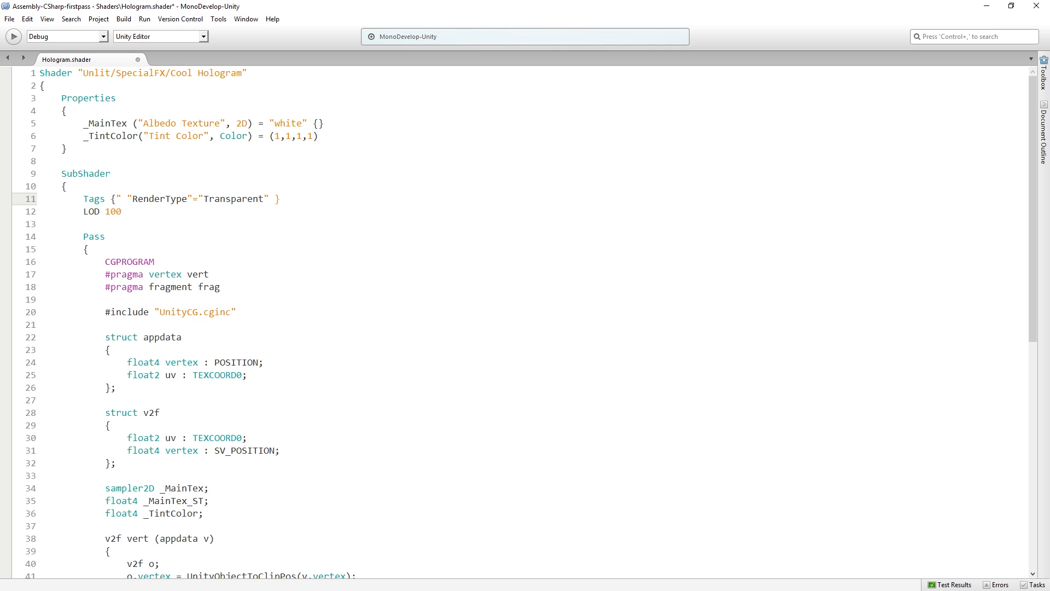
{"action": "type", "text": "Queue"}
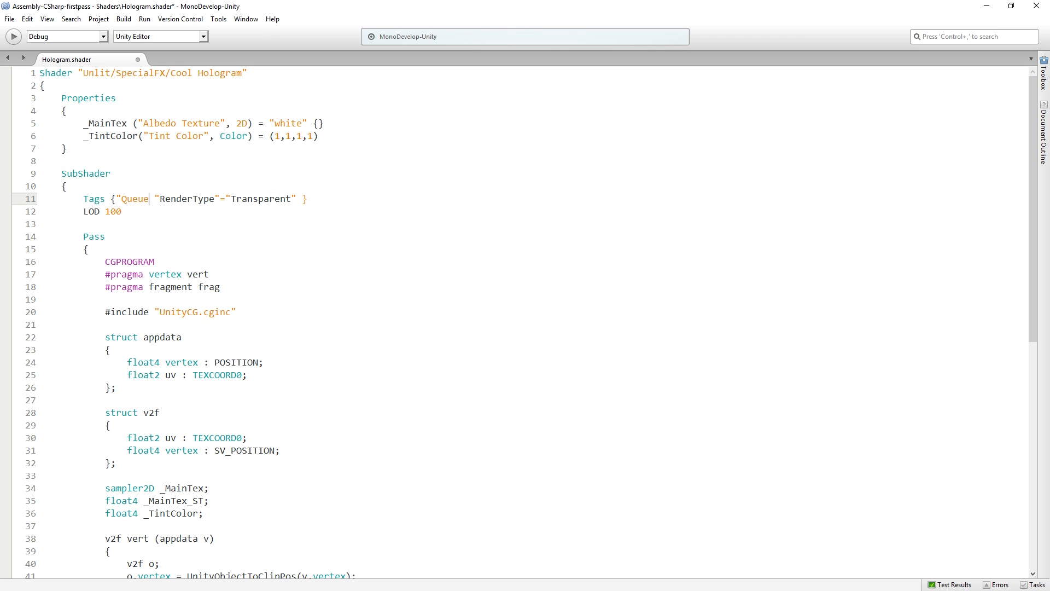
{"action": "type", "text": "\"=\""}
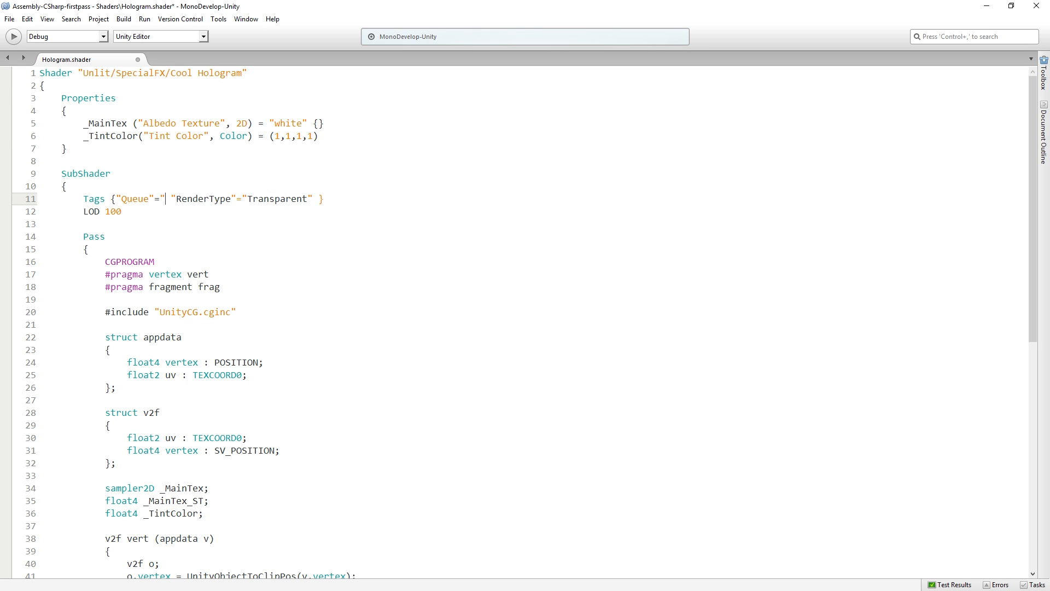
{"action": "type", "text": "Transparent"}
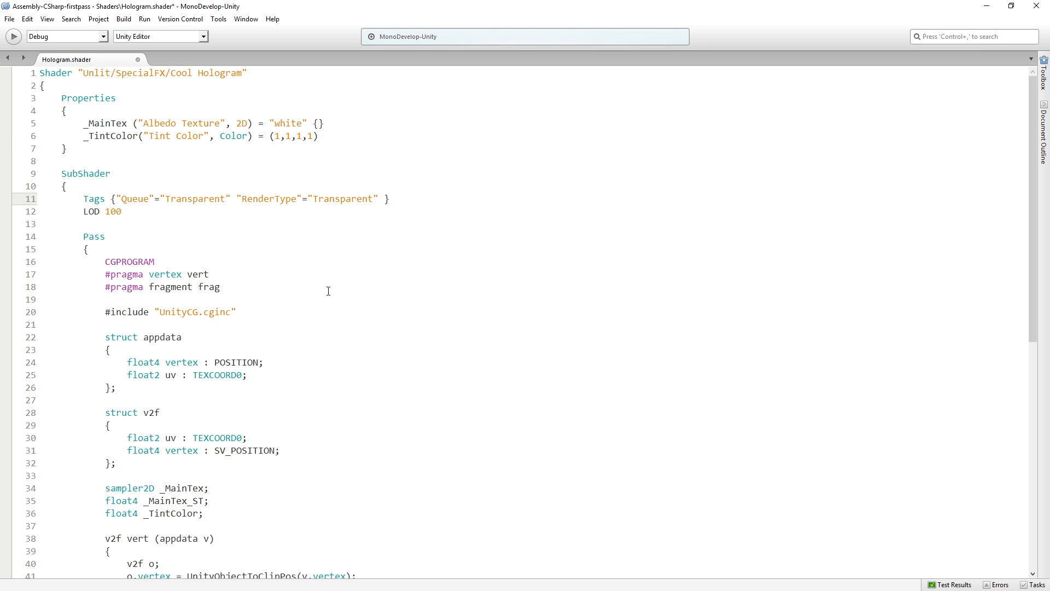
{"action": "left_click", "coordinate": [231, 198]}
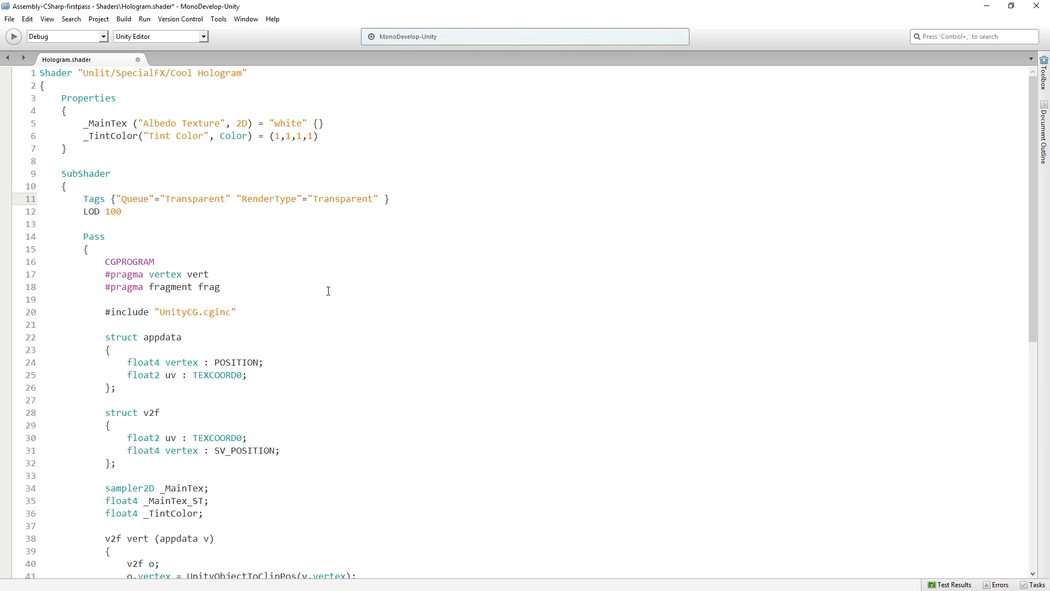
{"action": "left_click", "coordinate": [231, 198]}
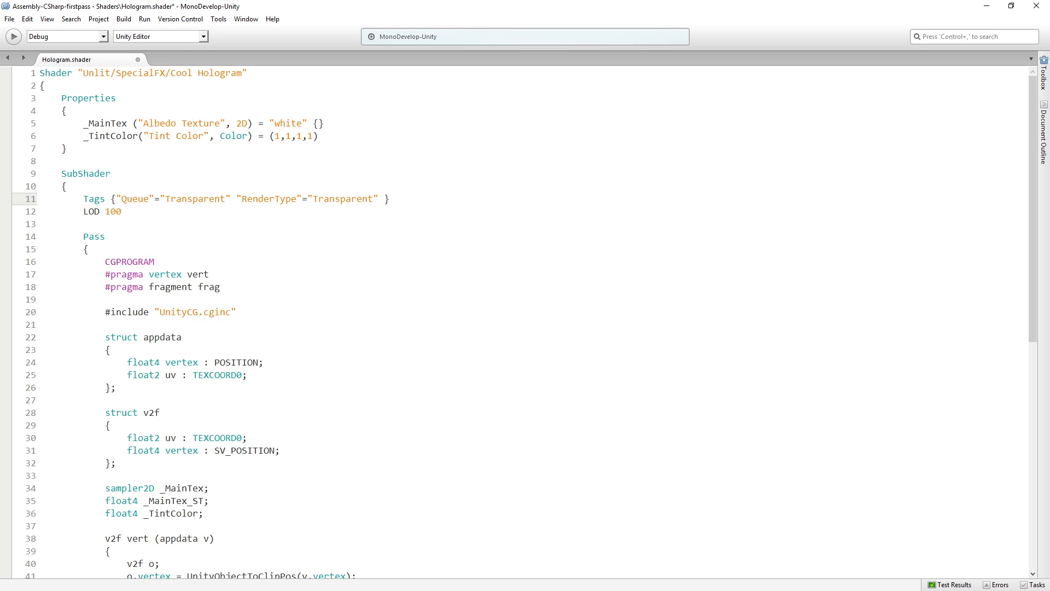
- Review the SubShader Tags manual page's Queue tag section, then return to the shader
{"action": "left_click", "coordinate": [231, 198]}
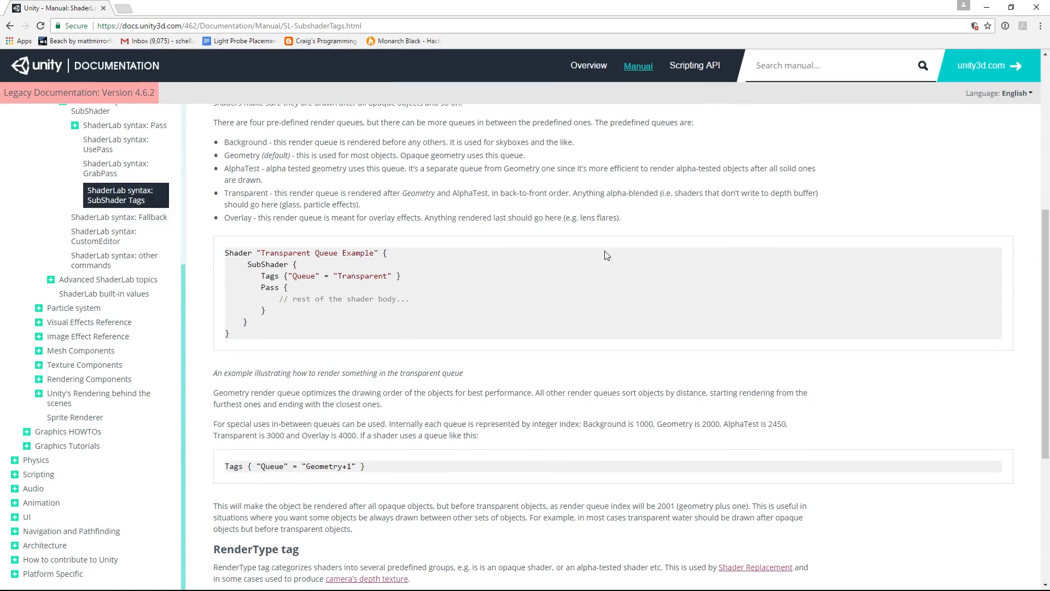
{"action": "scroll", "scroll_direction": "down", "scroll_amount": 3}
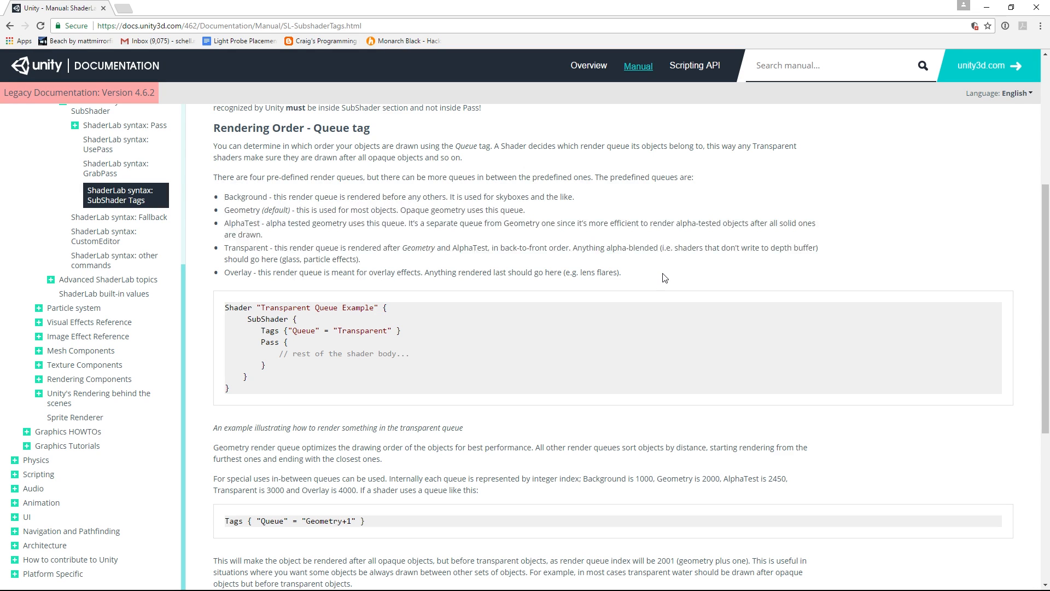
{"action": "mouse_move", "coordinate": [247, 199]}
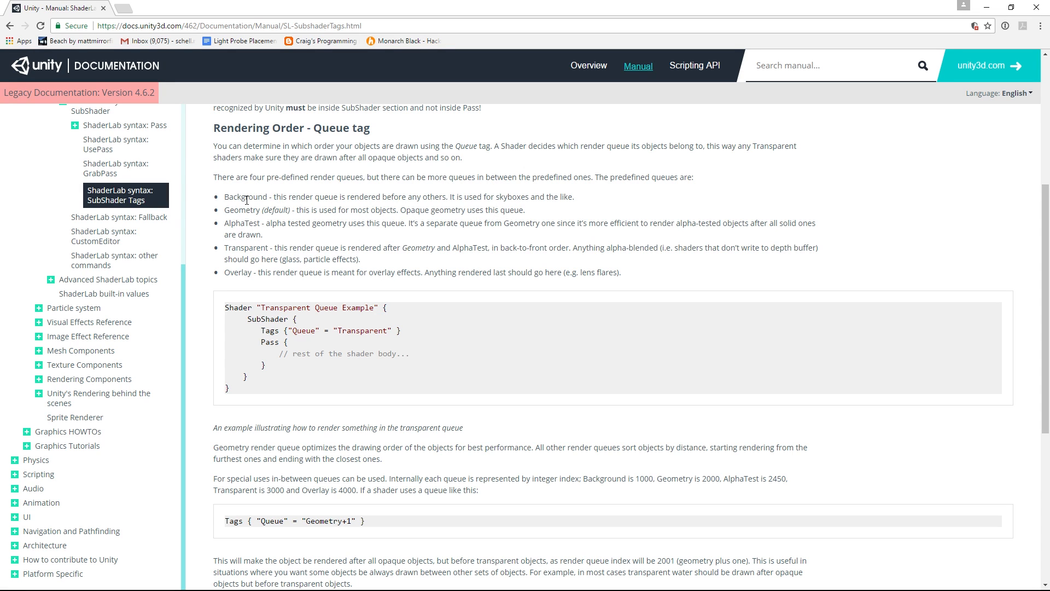
{"action": "mouse_move", "coordinate": [255, 208]}
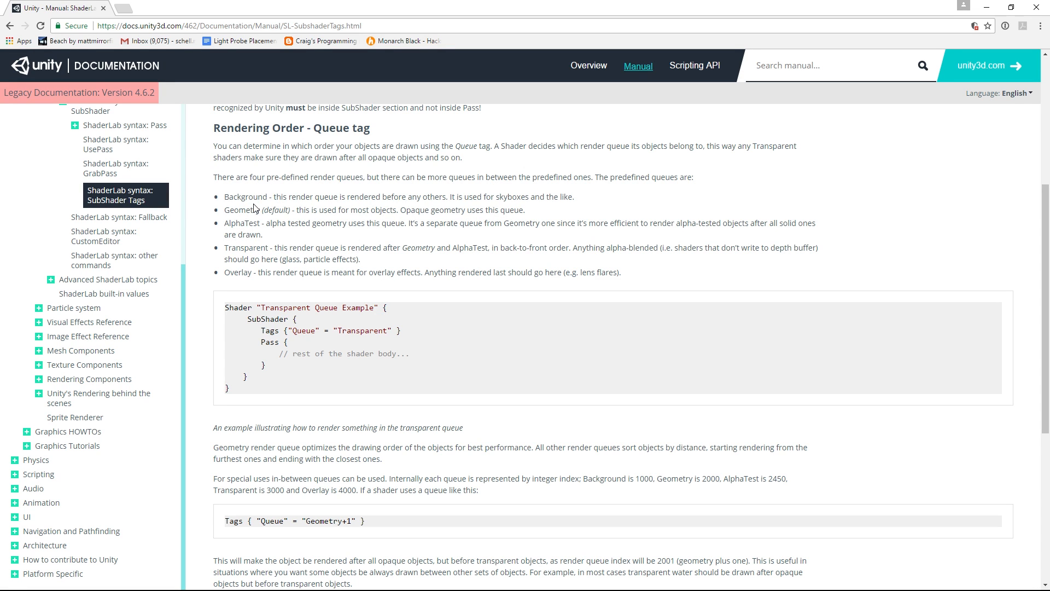
{"action": "mouse_move", "coordinate": [236, 220]}
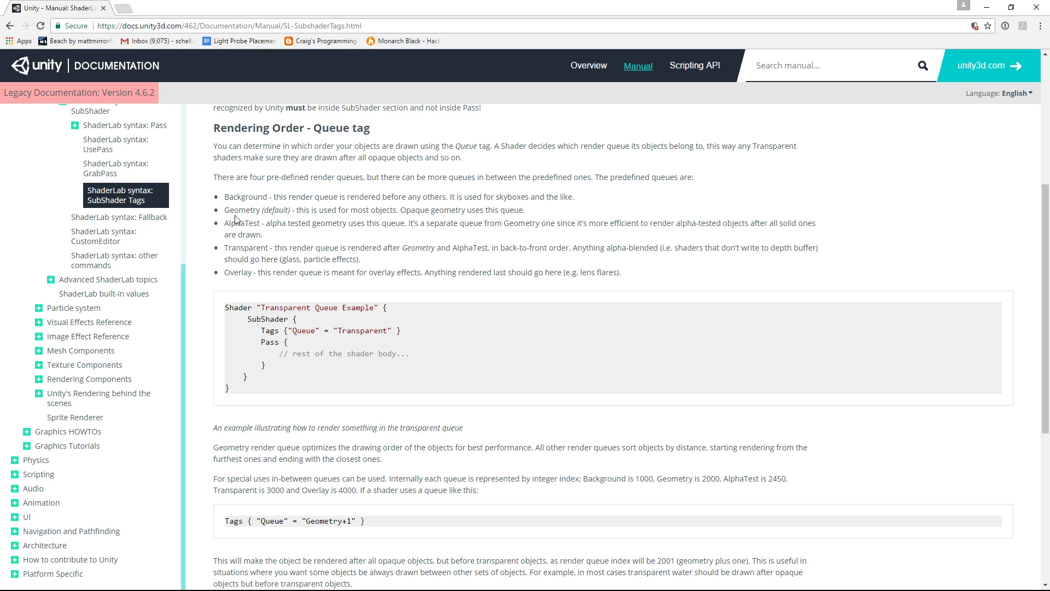
{"action": "mouse_move", "coordinate": [503, 210]}
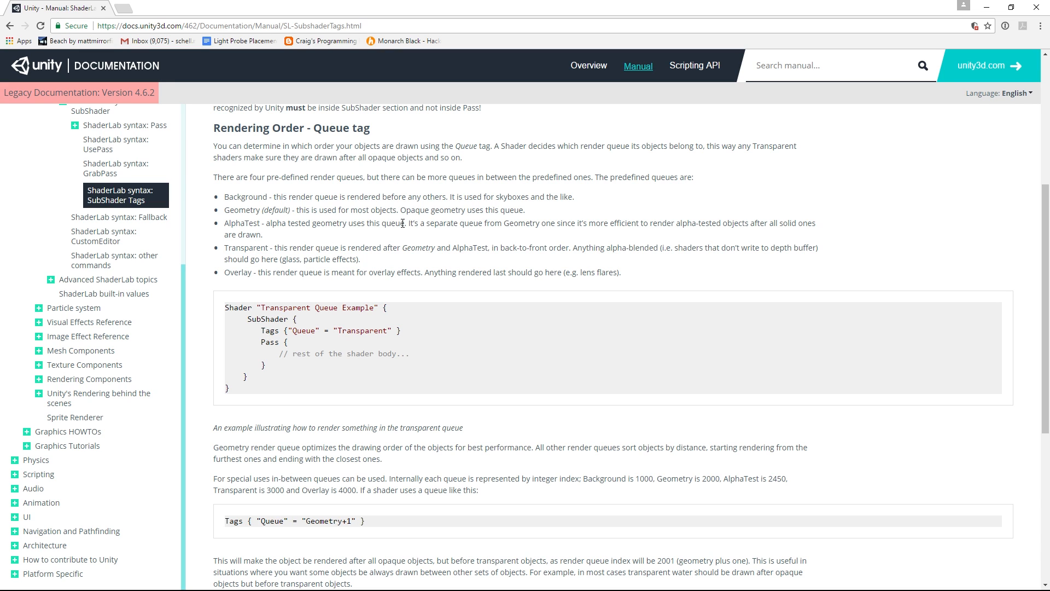
{"action": "mouse_move", "coordinate": [706, 240]}
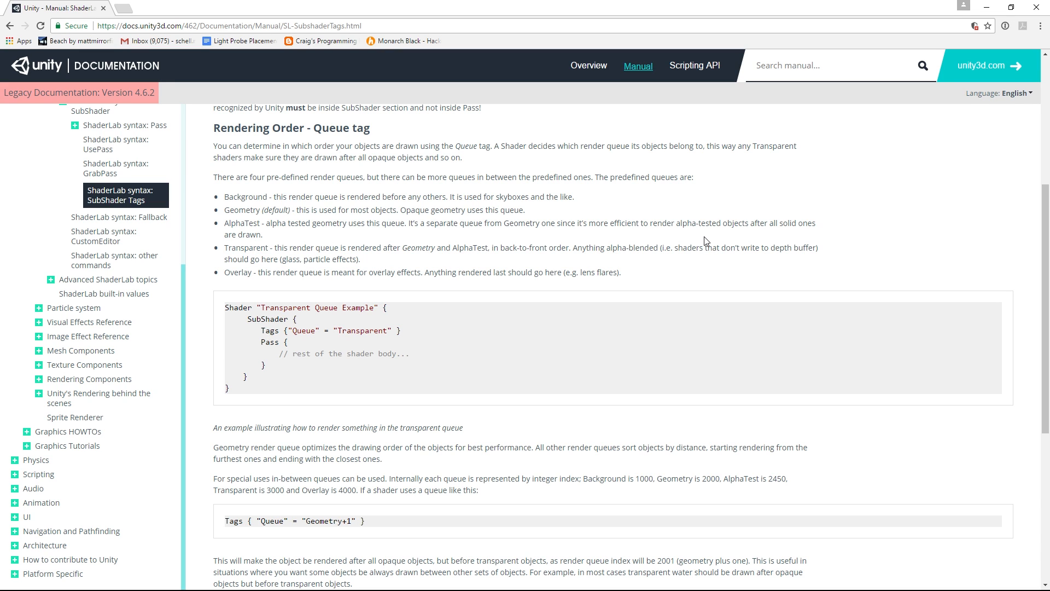
{"action": "mouse_move", "coordinate": [828, 220]}
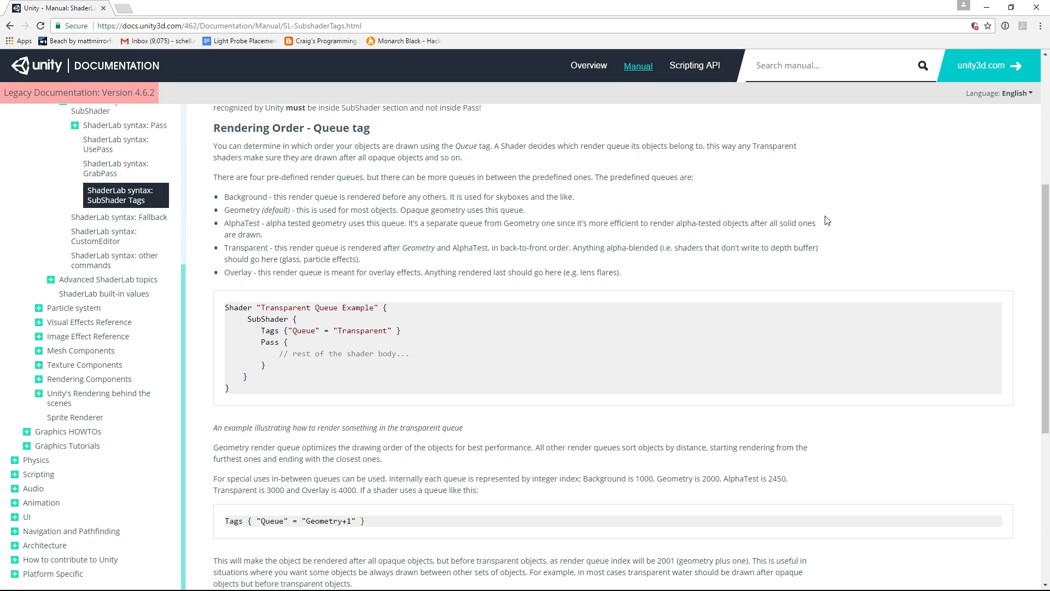
{"action": "mouse_move", "coordinate": [833, 232]}
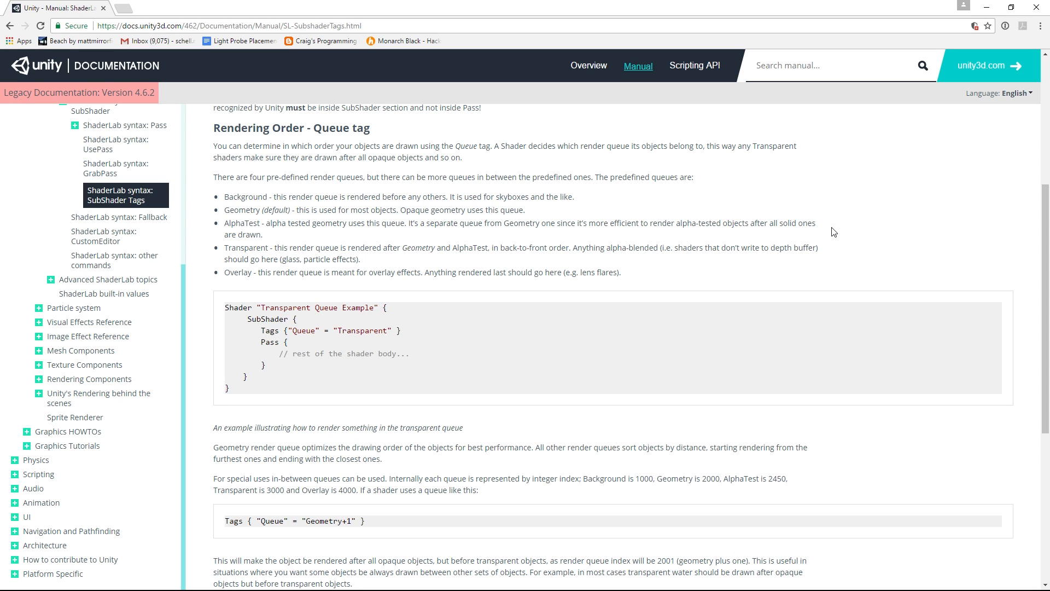
{"action": "mouse_move", "coordinate": [392, 267]}
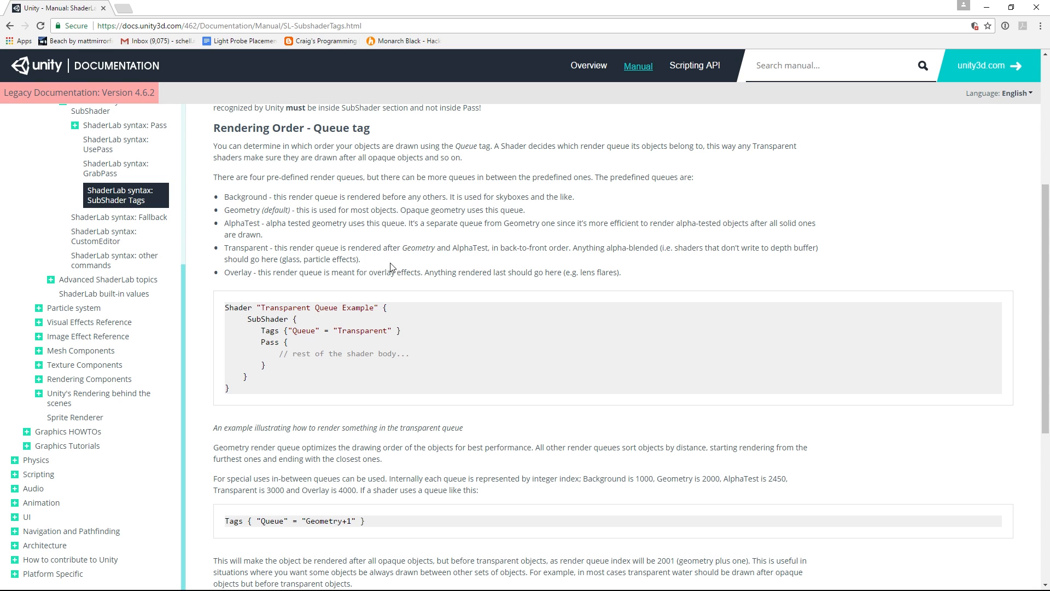
{"action": "mouse_move", "coordinate": [480, 246]}
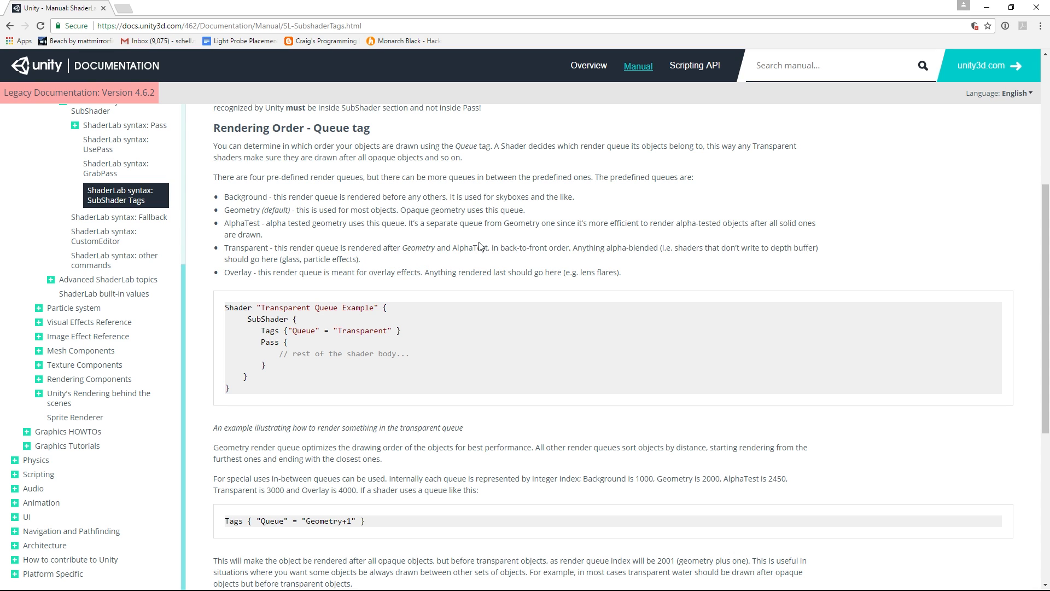
{"action": "mouse_move", "coordinate": [568, 265]}
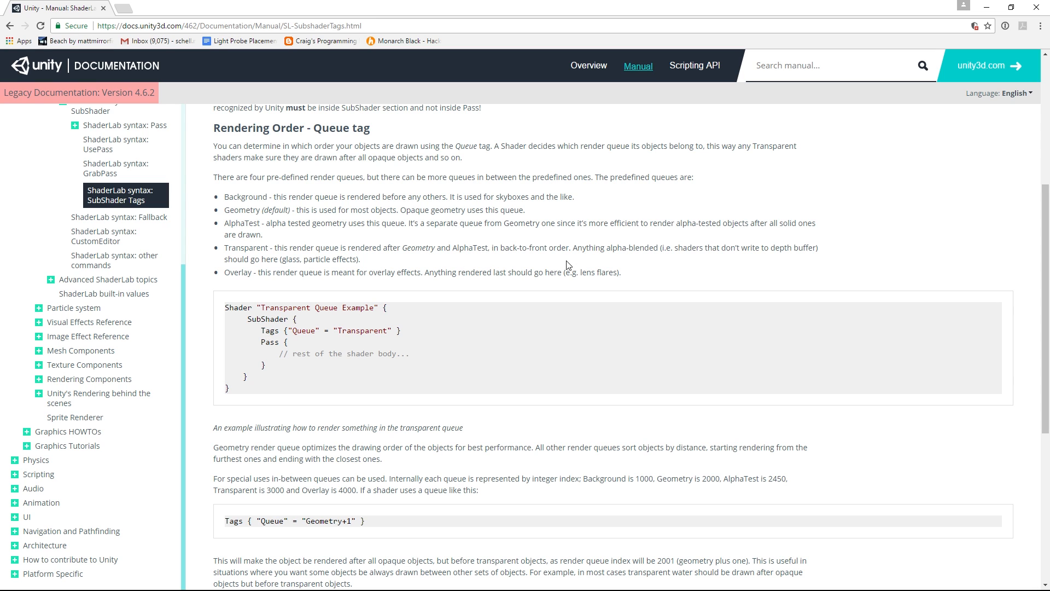
{"action": "mouse_move", "coordinate": [647, 263]}
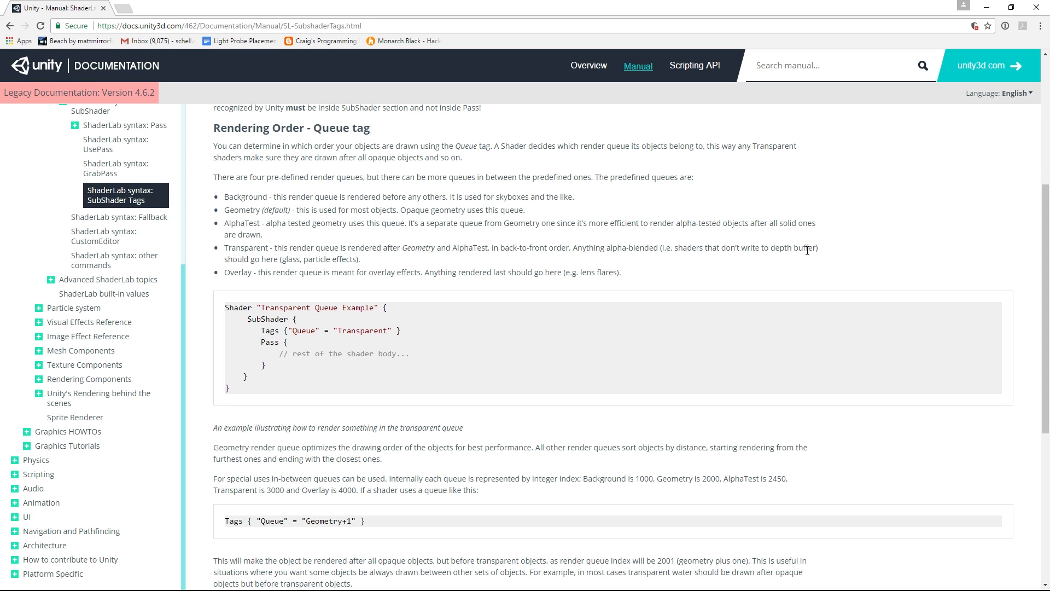
{"action": "mouse_move", "coordinate": [445, 287]}
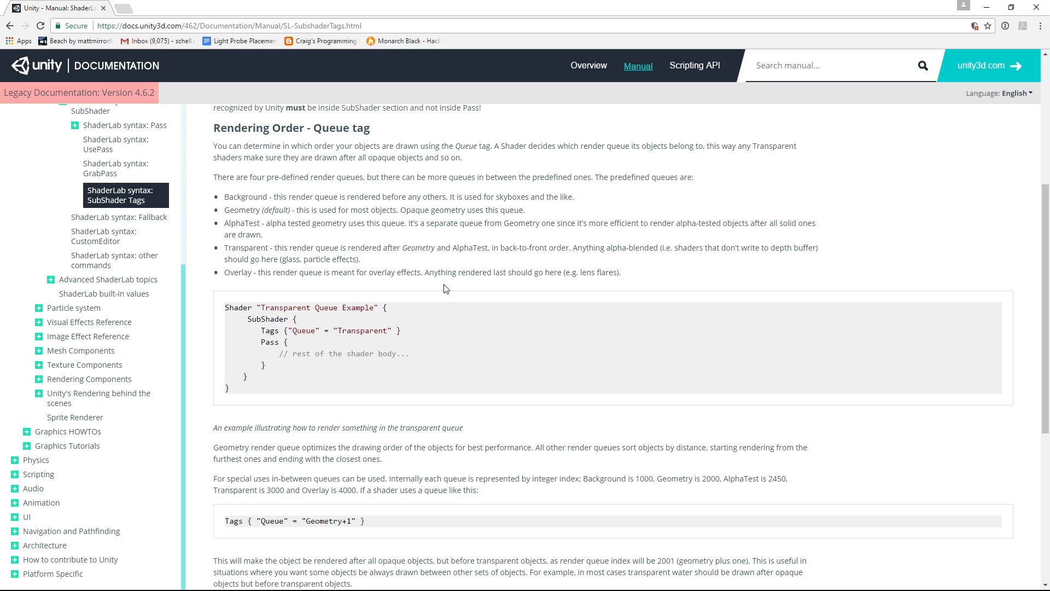
{"action": "mouse_move", "coordinate": [422, 263]}
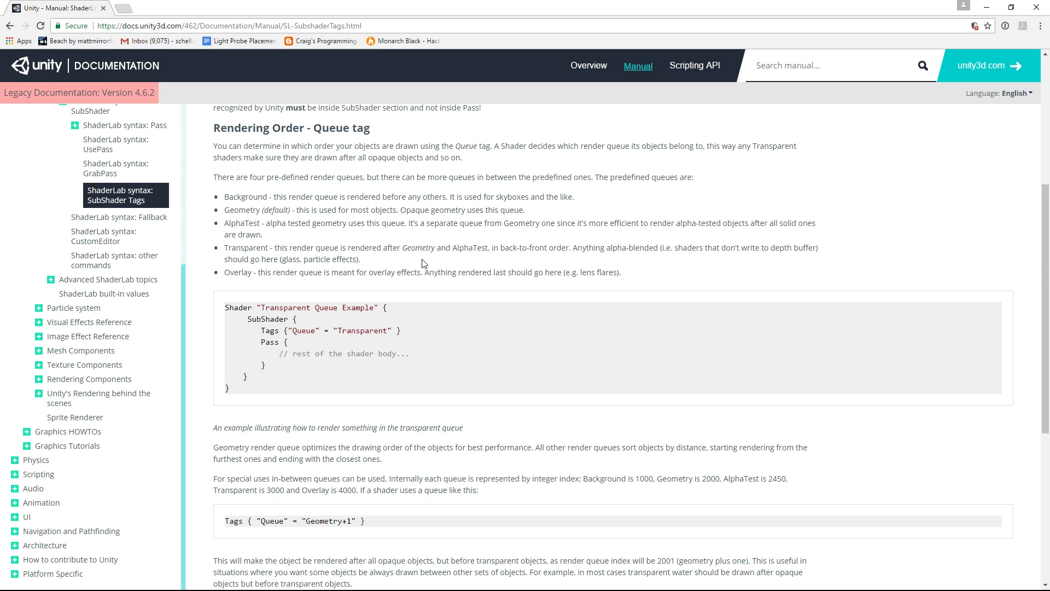
{"action": "mouse_move", "coordinate": [234, 273]}
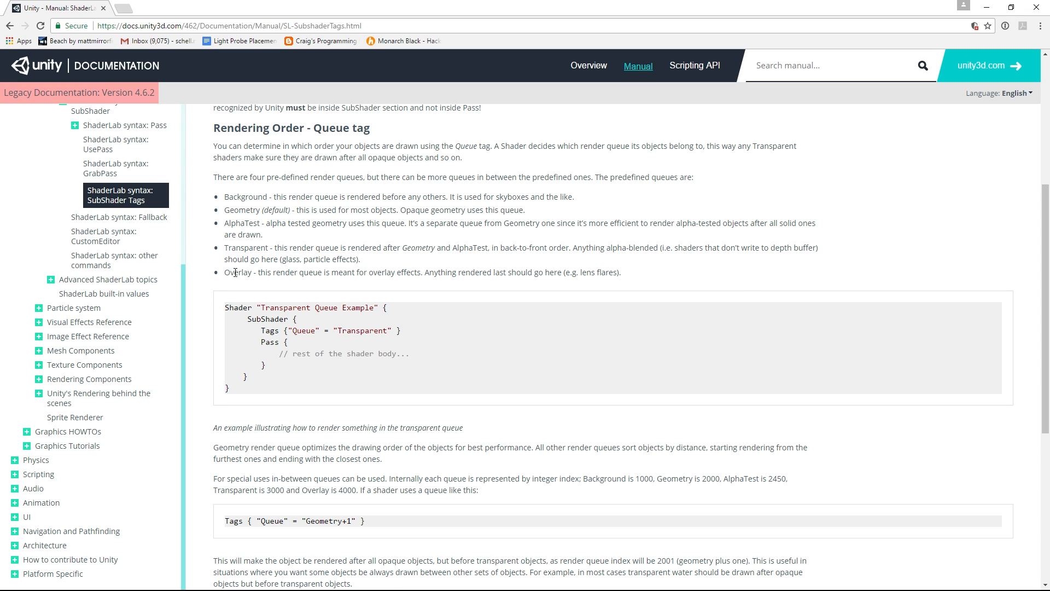
{"action": "mouse_move", "coordinate": [634, 274]}
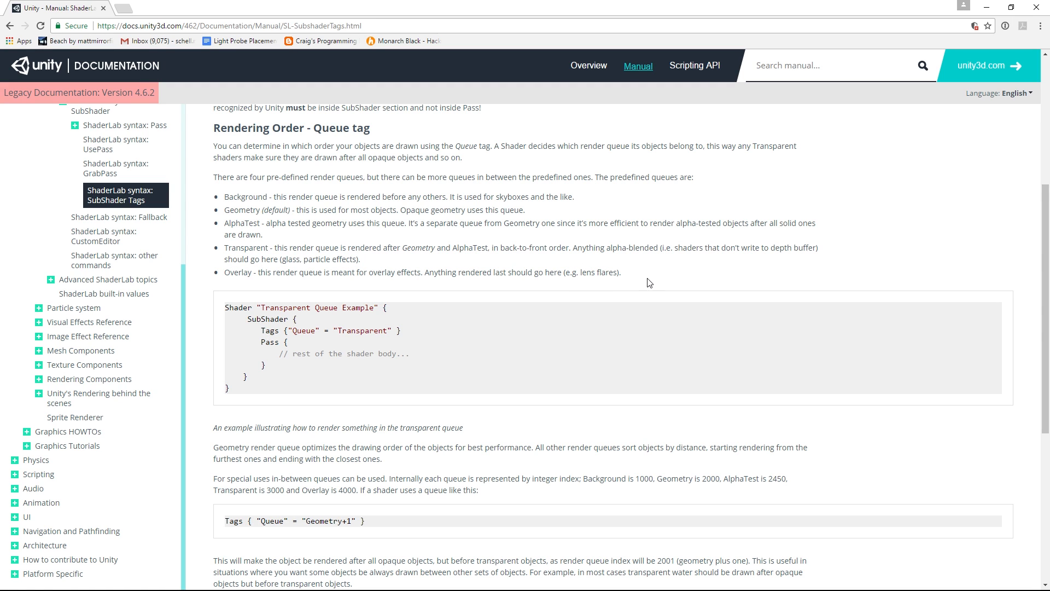
{"action": "mouse_move", "coordinate": [668, 291]}
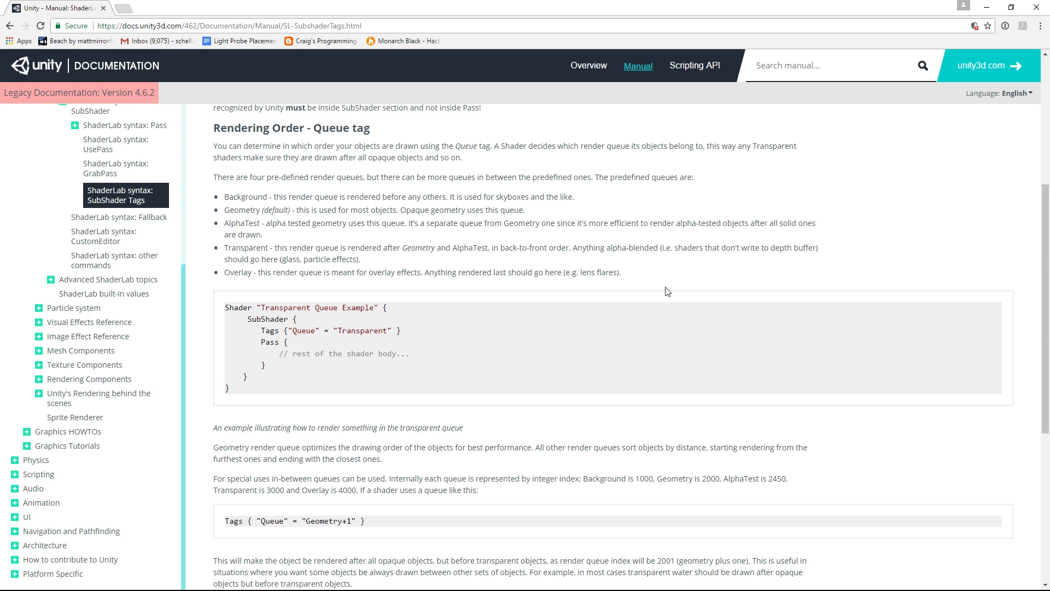
{"action": "mouse_move", "coordinate": [654, 261]}
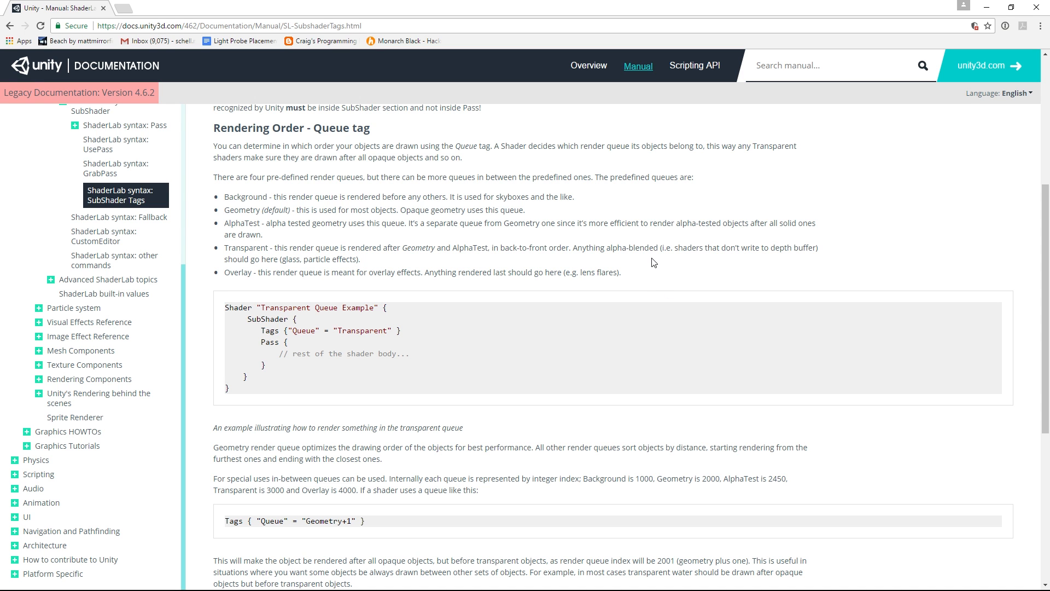
{"action": "double_click", "coordinate": [237, 273]}
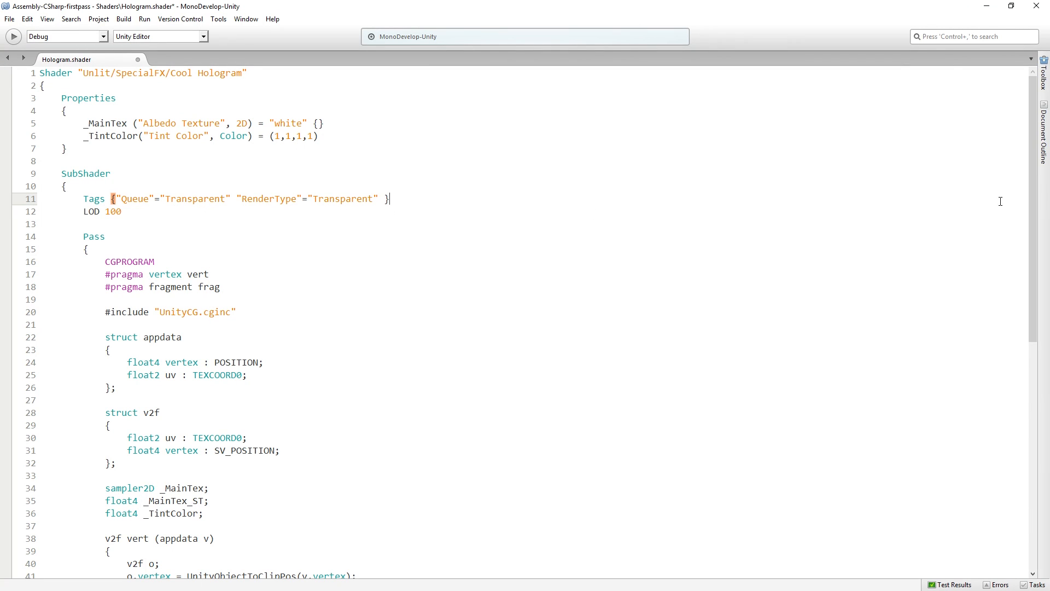
{"action": "mouse_move", "coordinate": [392, 312]}
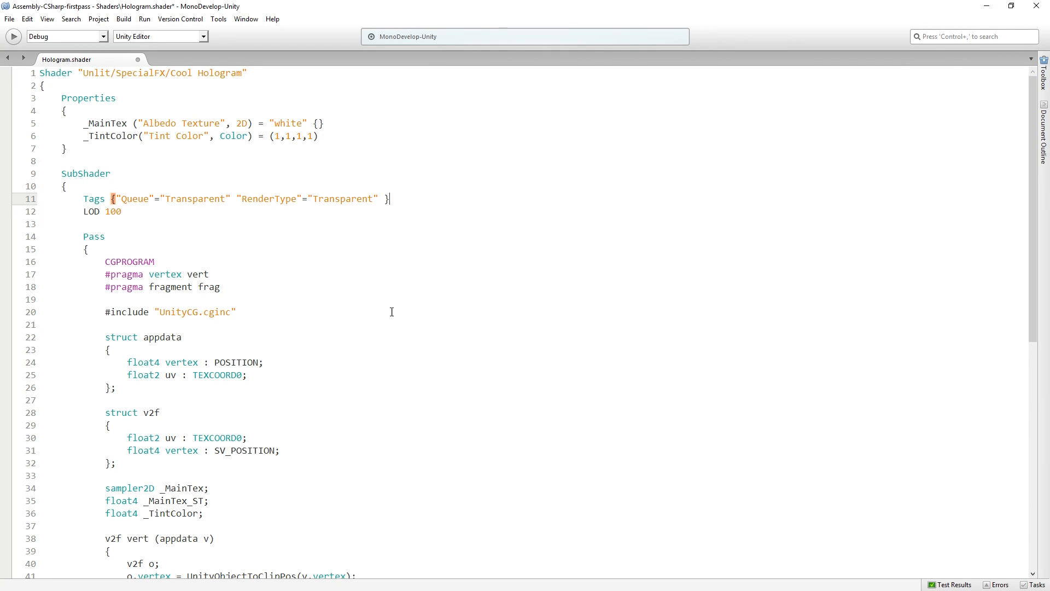
- Add a ZWrite Off line under LOD 100 in the Hologram shader's SubShader
{"action": "type", "text": "'"}
{"action": "type", "text": "Z"}
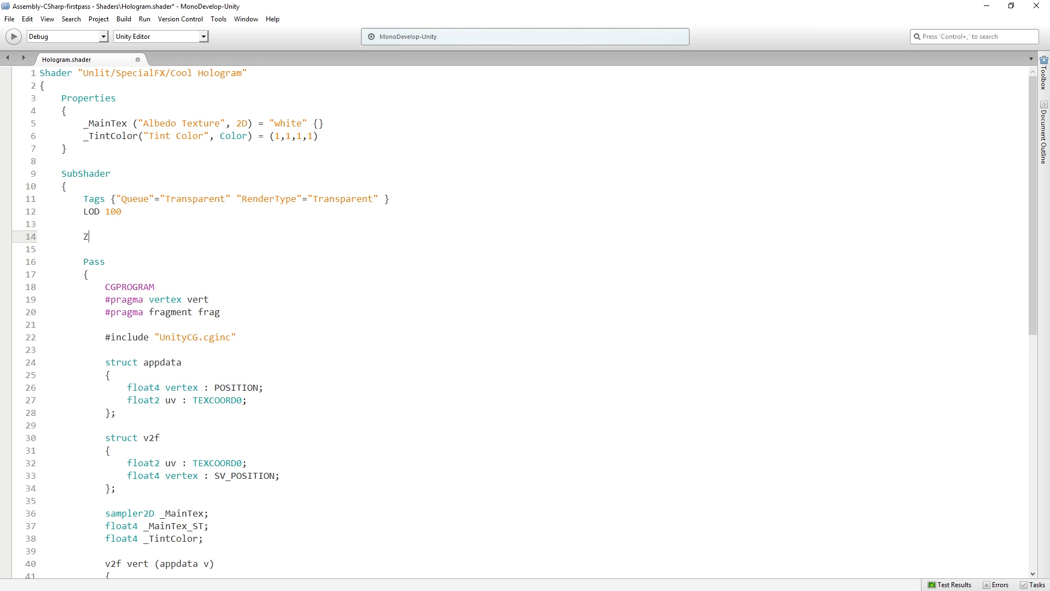
{"action": "type", "text": "Write O"}
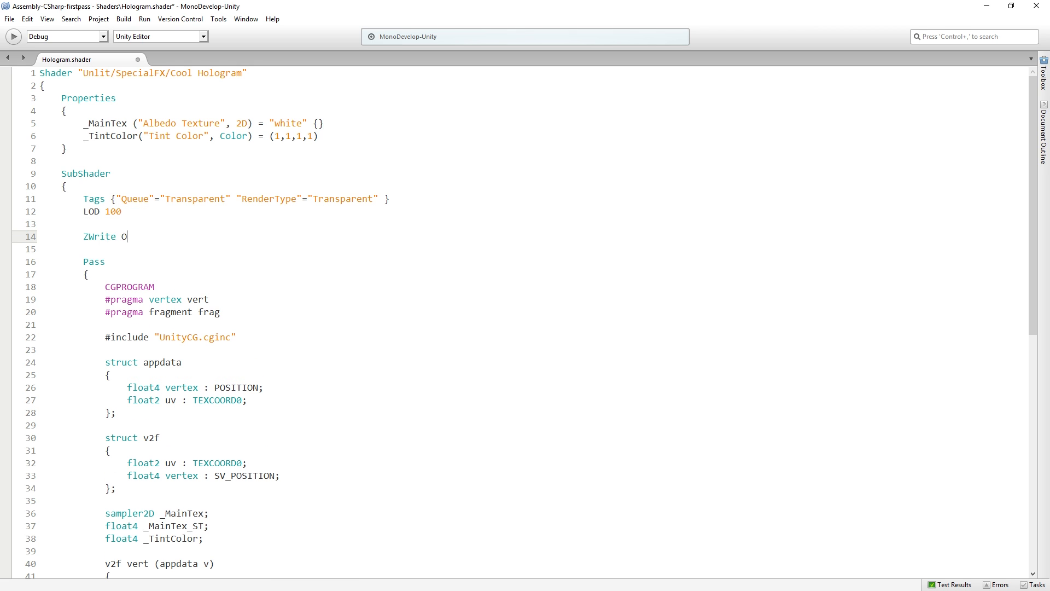
{"action": "type", "text": "ff"}
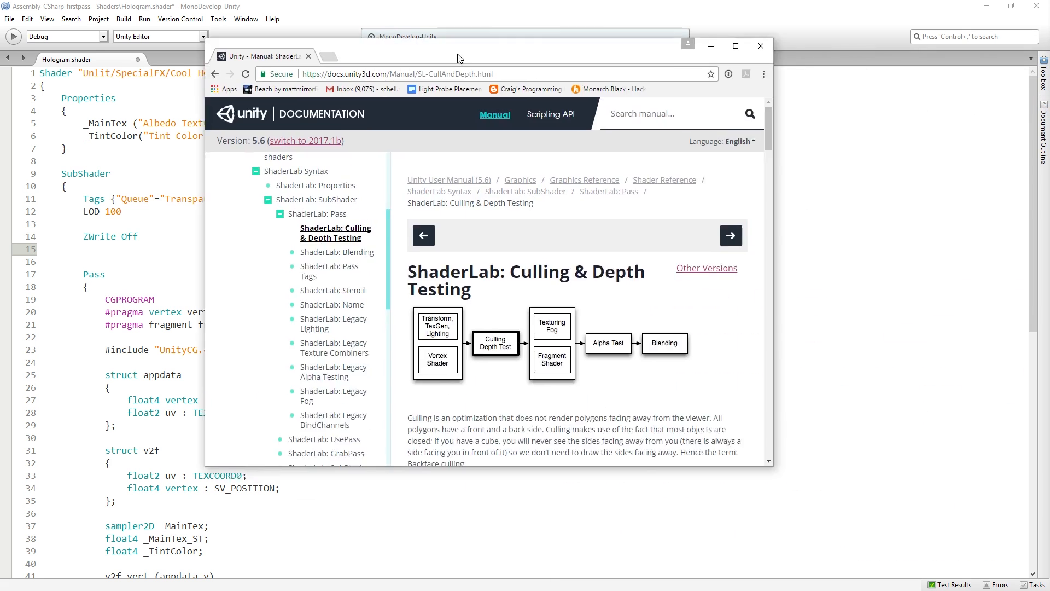
- Maximize the Culling & Depth Testing page and scroll to its ZWrite section
{"action": "left_click", "coordinate": [734, 46]}
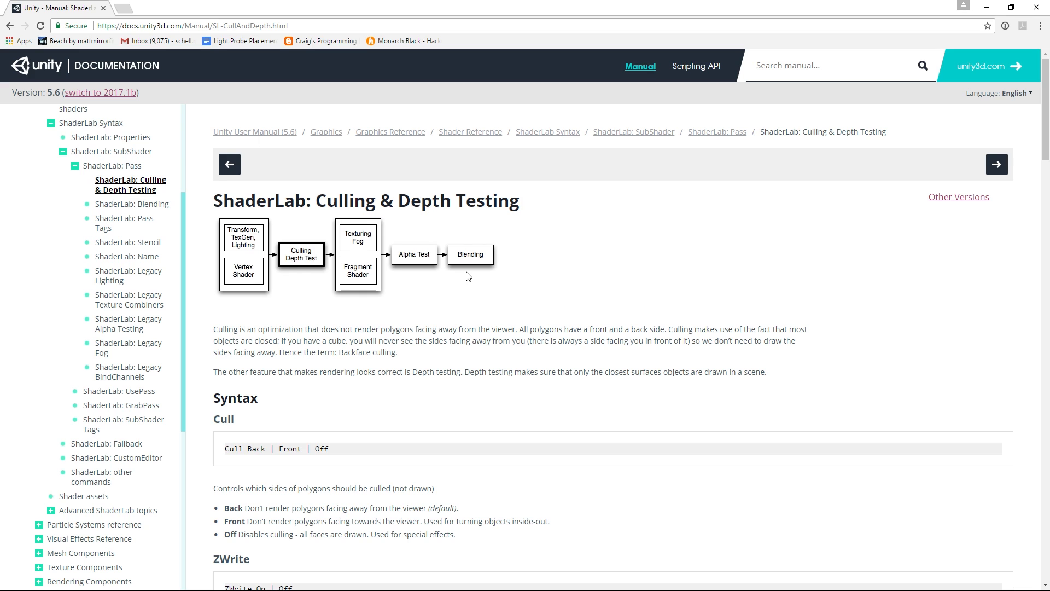
{"action": "scroll", "scroll_direction": "down", "scroll_amount": 3}
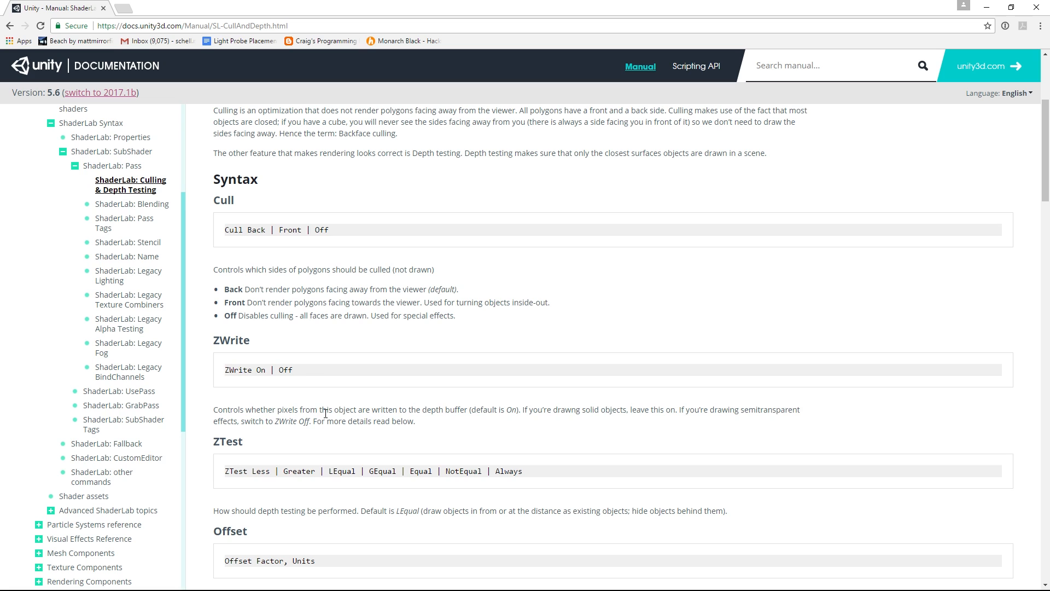
{"action": "mouse_move", "coordinate": [429, 432]}
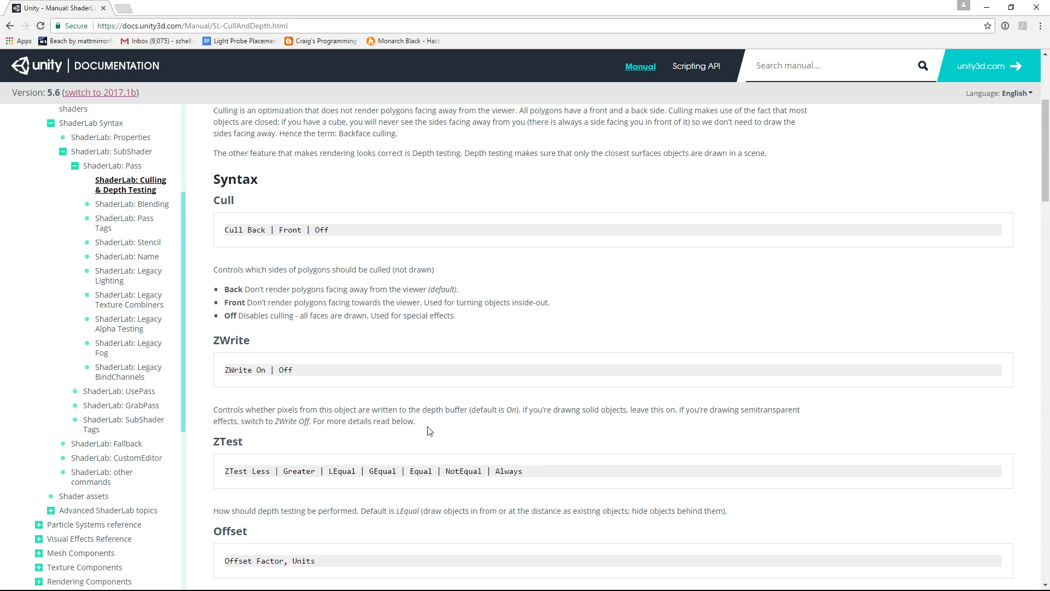
{"action": "mouse_move", "coordinate": [565, 431]}
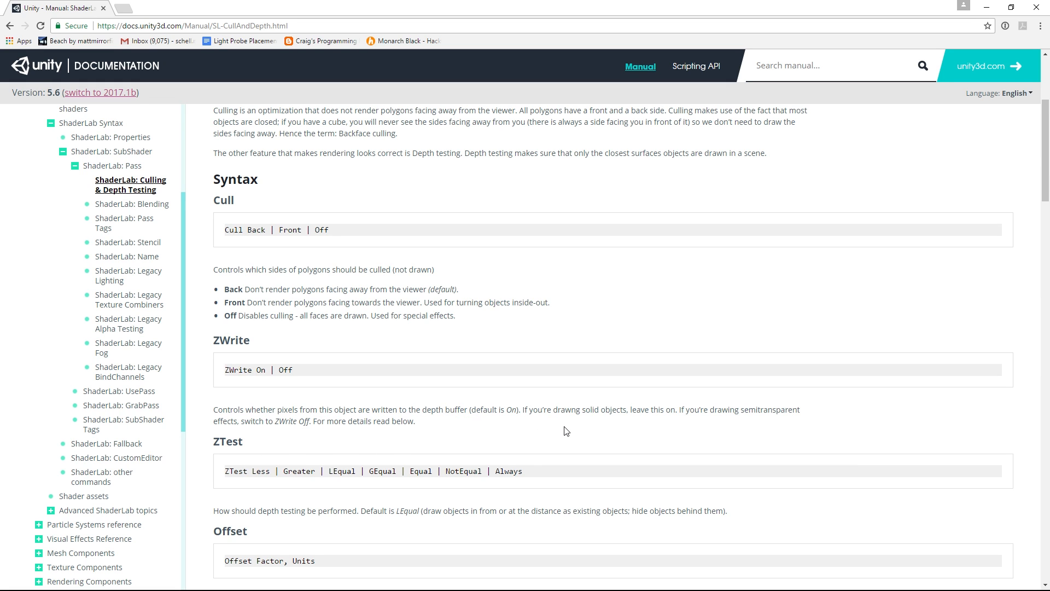
{"action": "mouse_move", "coordinate": [722, 453]}
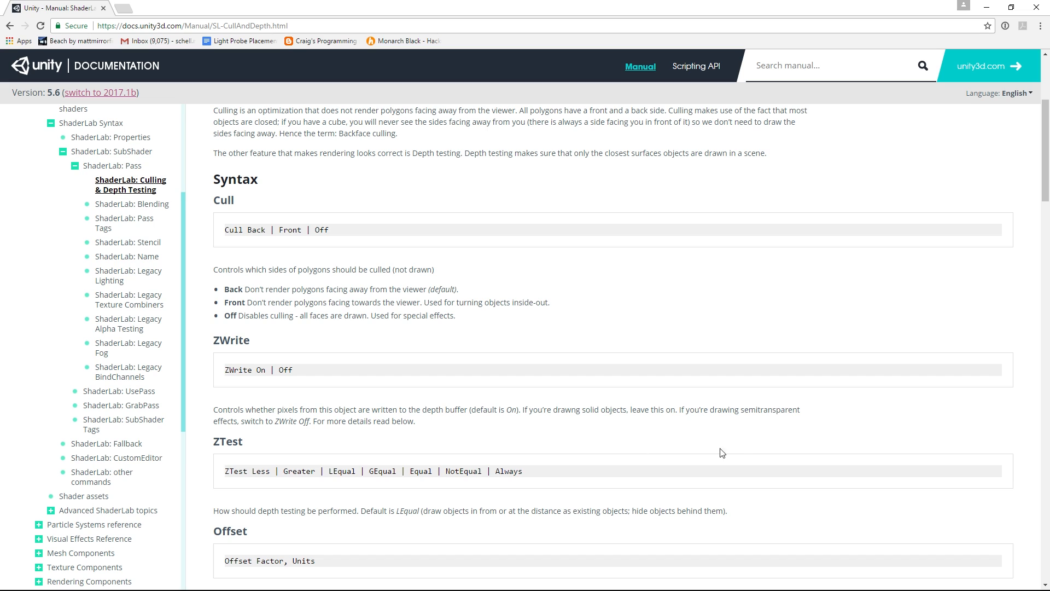
{"action": "mouse_move", "coordinate": [785, 434]}
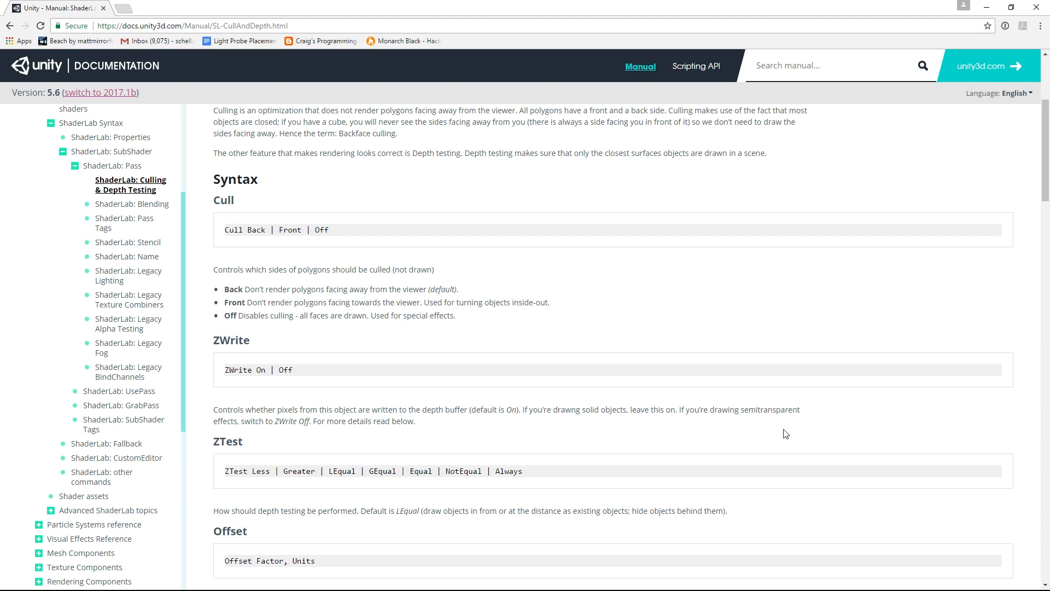
{"action": "mouse_move", "coordinate": [362, 421]}
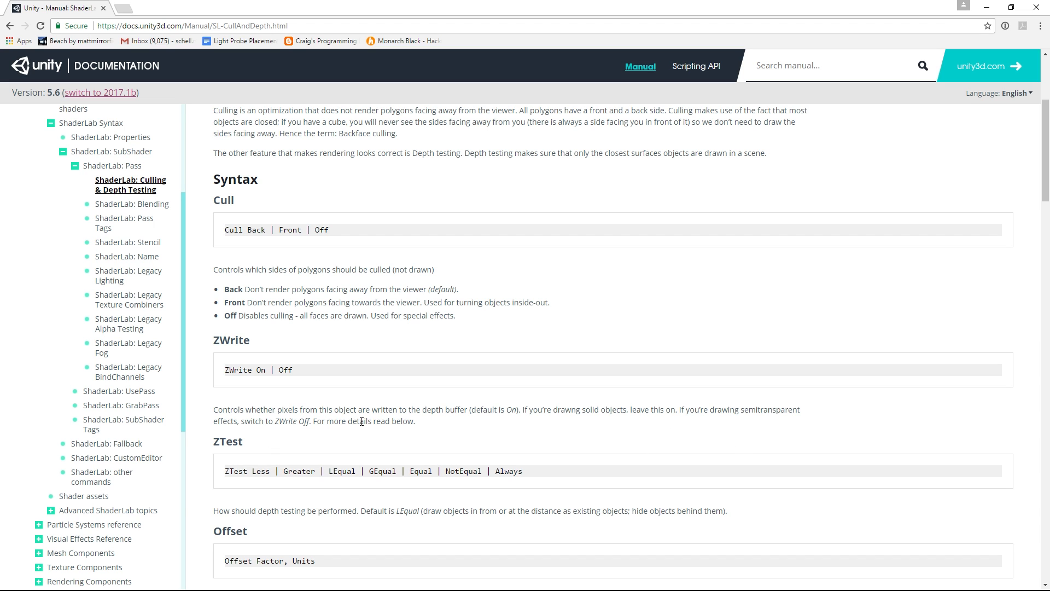
{"action": "mouse_move", "coordinate": [473, 471]}
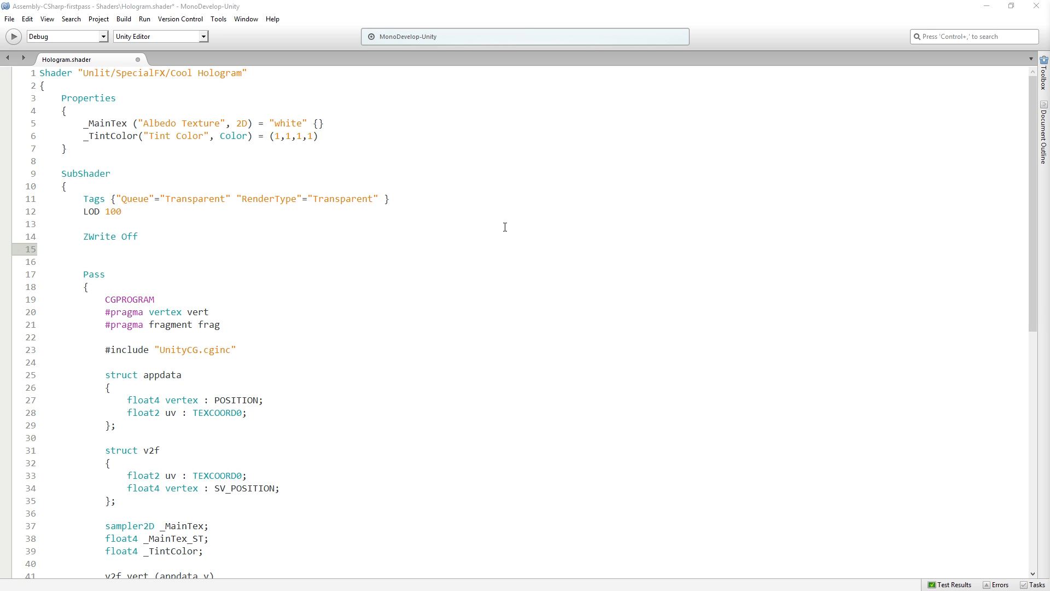
- Add a 'Blend SrcAlpha OneMinusSrcAlpha' line below ZWrite Off
{"action": "left_click", "coordinate": [88, 249]}
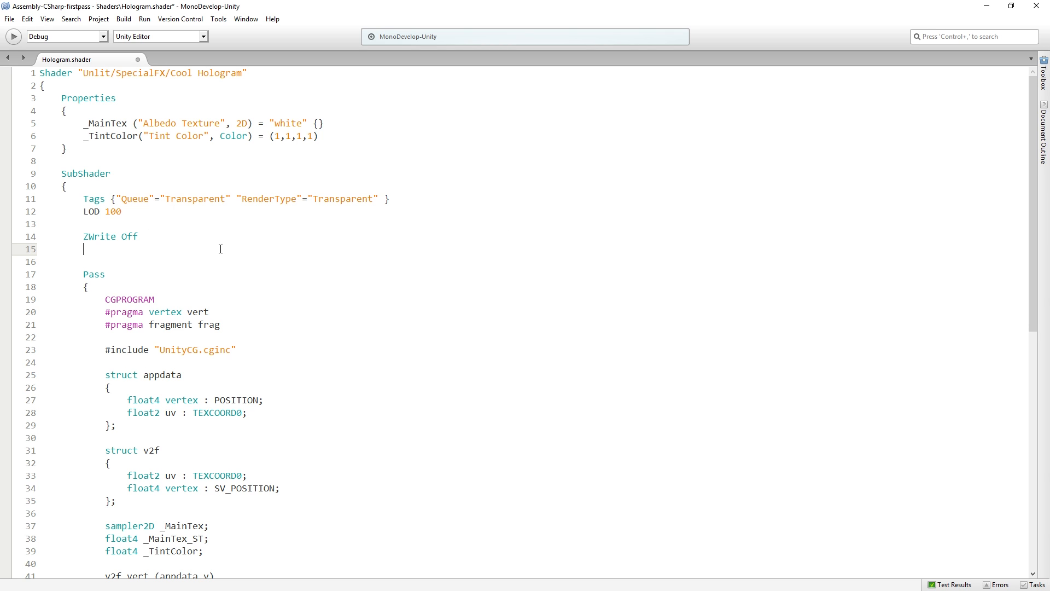
{"action": "type", "text": "B"}
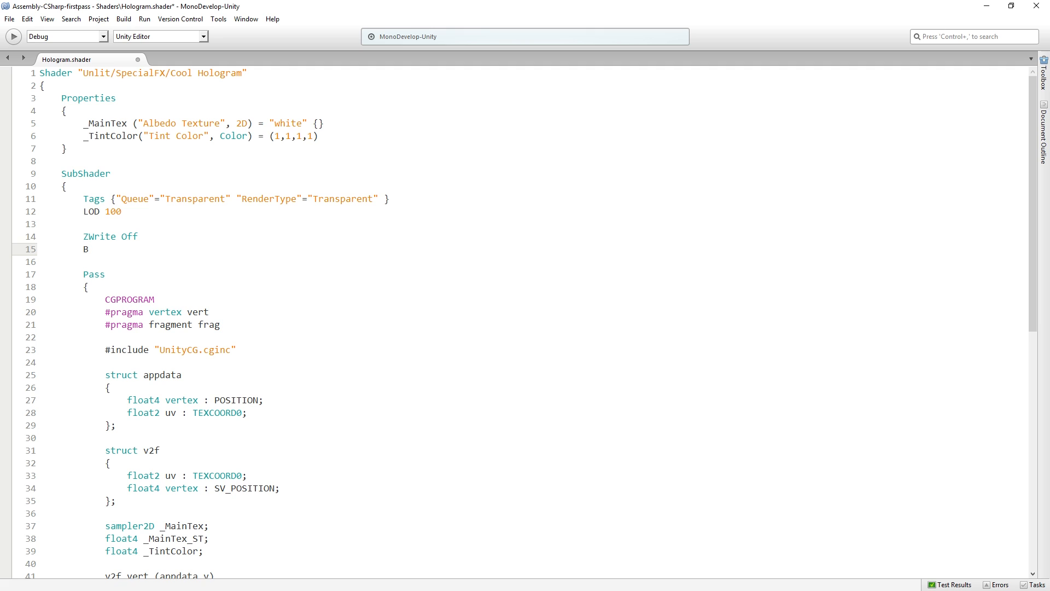
{"action": "type", "text": "lend"}
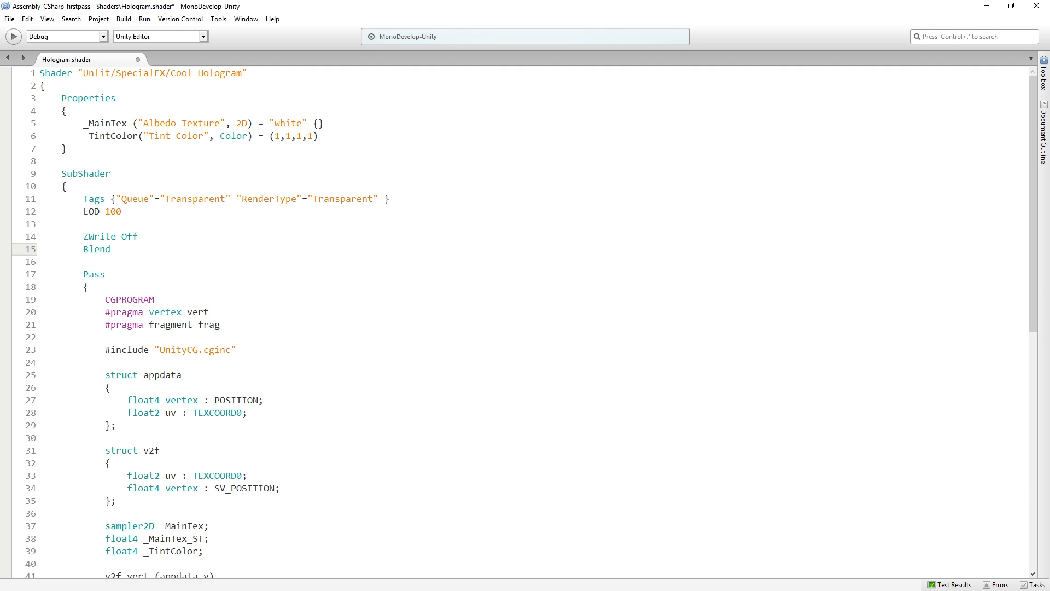
{"action": "type", "text": "SrcAlpha"}
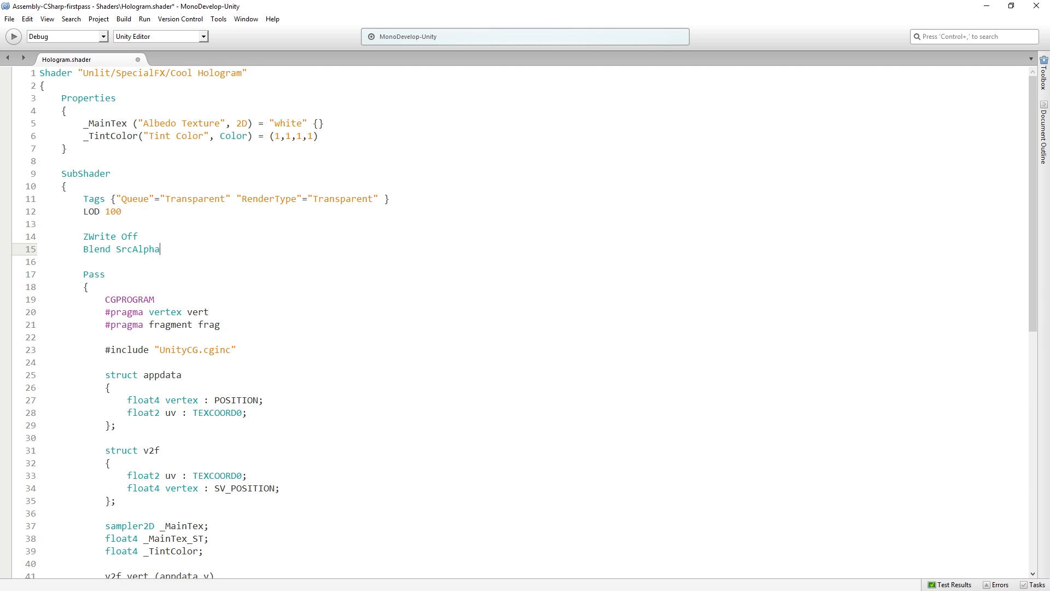
{"action": "type", "text": "OneM"}
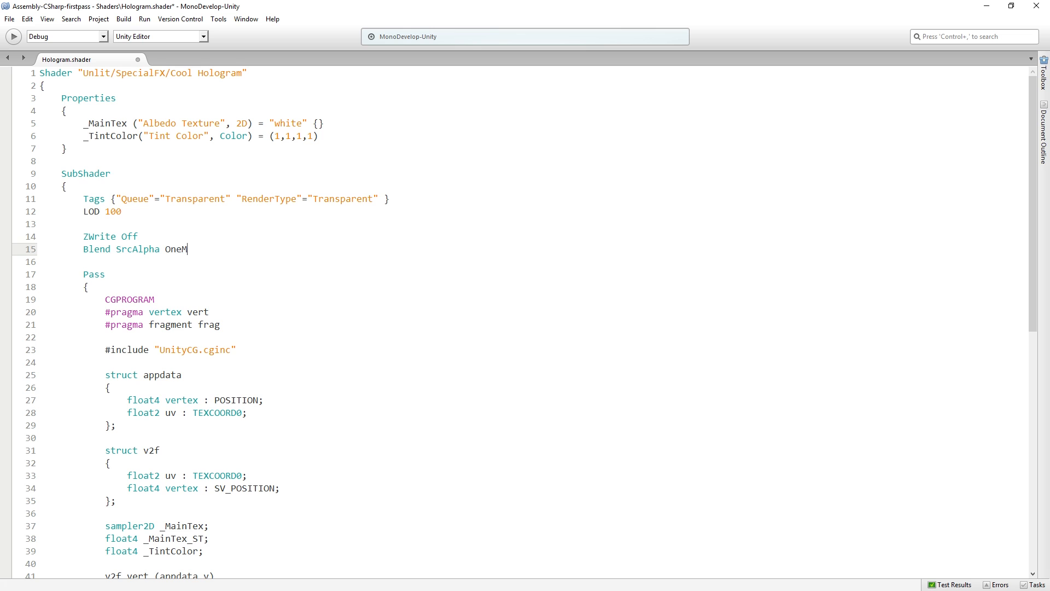
{"action": "type", "text": "inusSrc"}
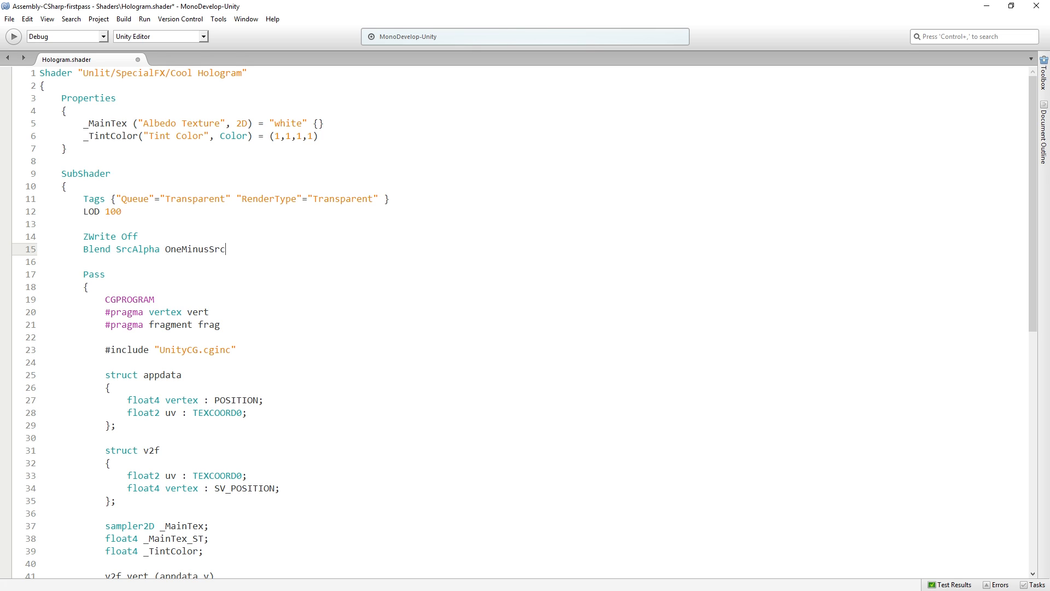
{"action": "type", "text": "Alpha"}
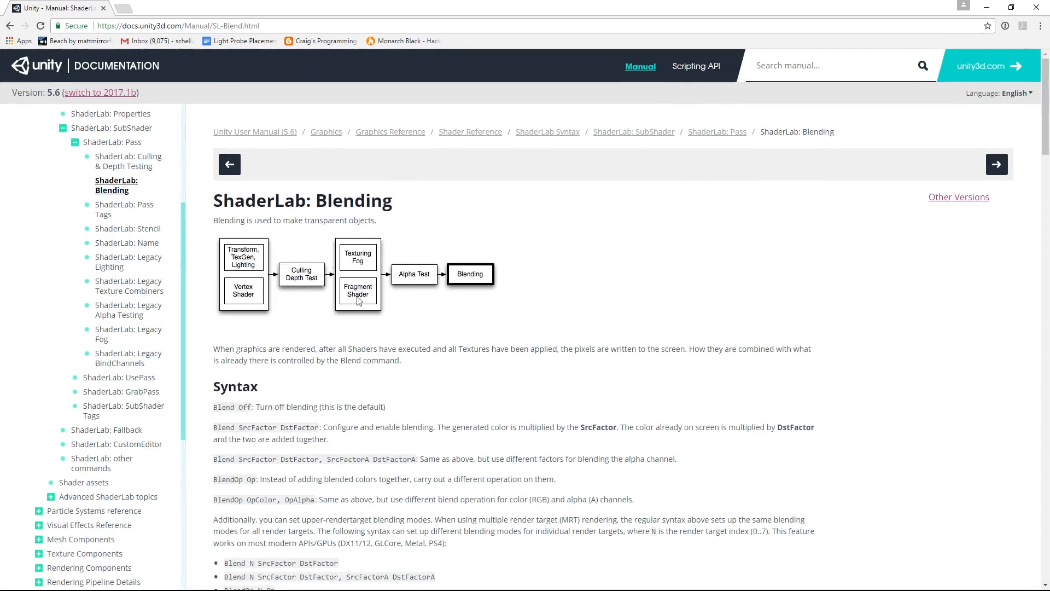
- Scroll the ShaderLab Blending page to the Blend factors table and common blend types
{"action": "scroll", "scroll_direction": "down", "scroll_amount": 3}
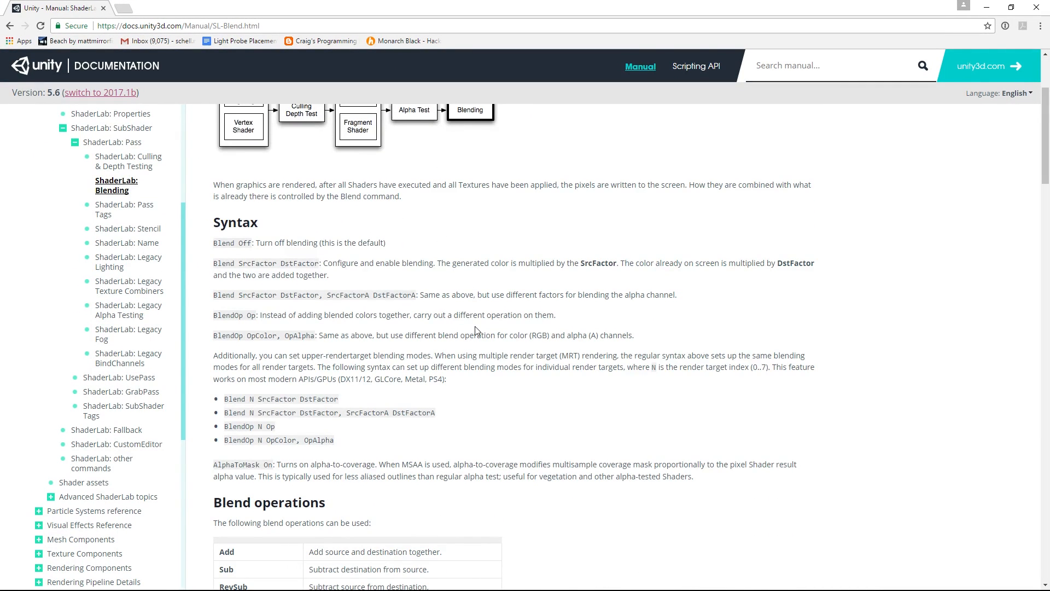
{"action": "scroll", "scroll_direction": "down", "scroll_amount": 3}
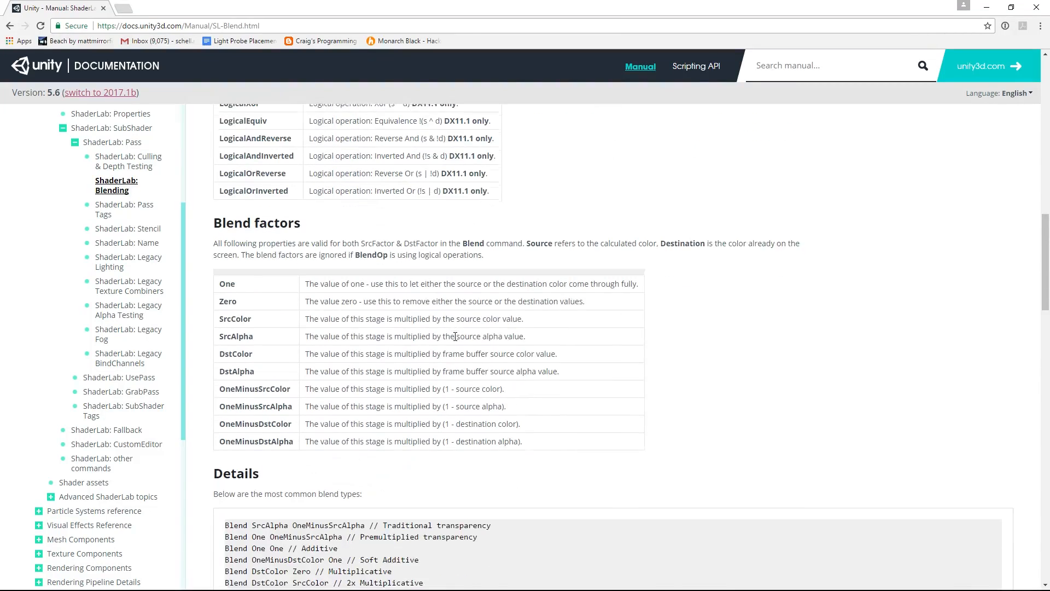
{"action": "scroll", "scroll_direction": "down", "scroll_amount": 3}
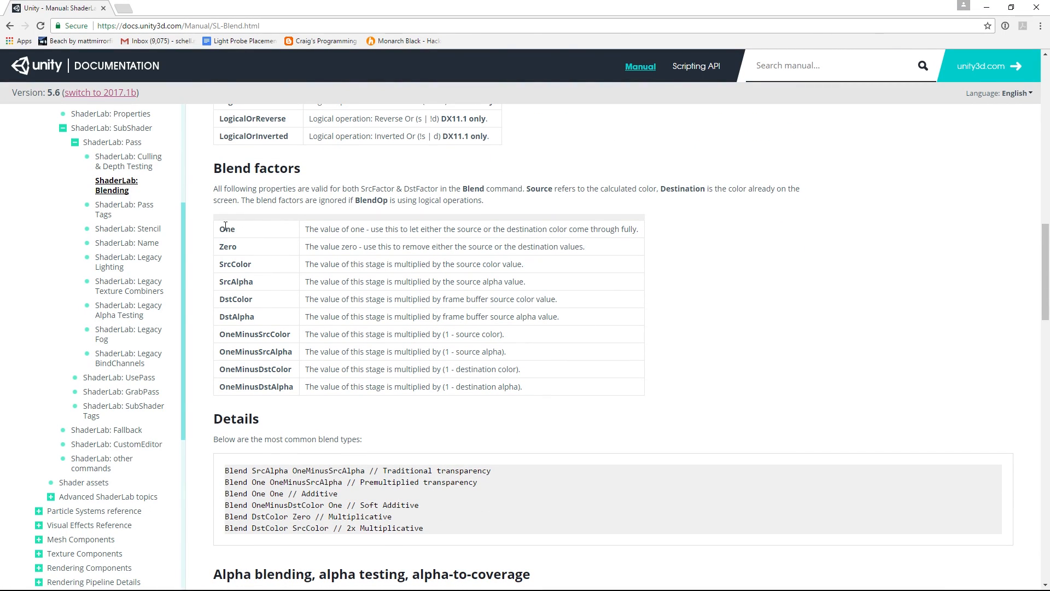
{"action": "double_click", "coordinate": [228, 168]}
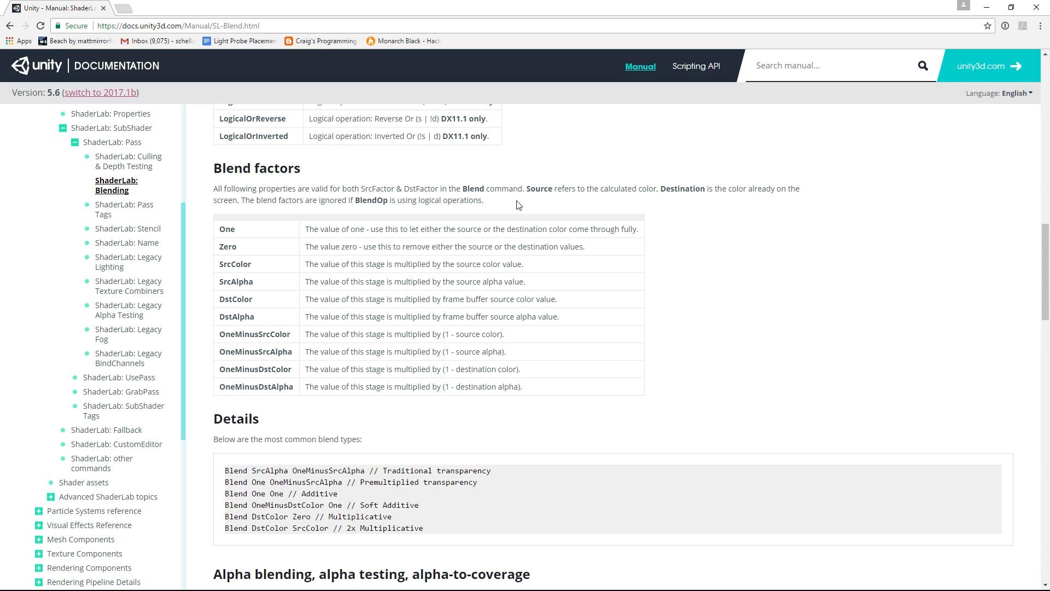
{"action": "mouse_move", "coordinate": [508, 201]}
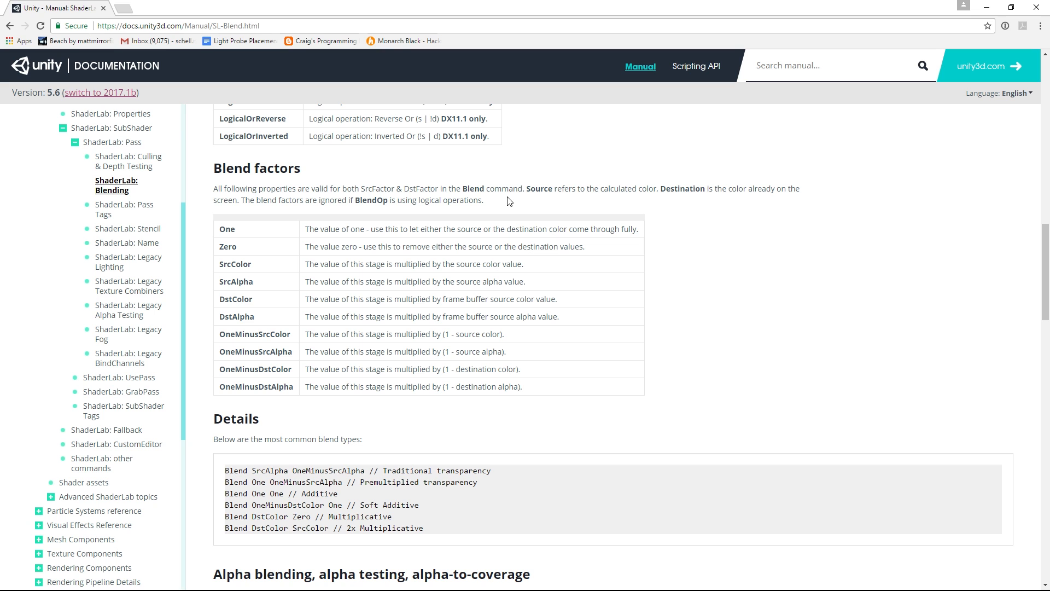
{"action": "mouse_move", "coordinate": [541, 163]}
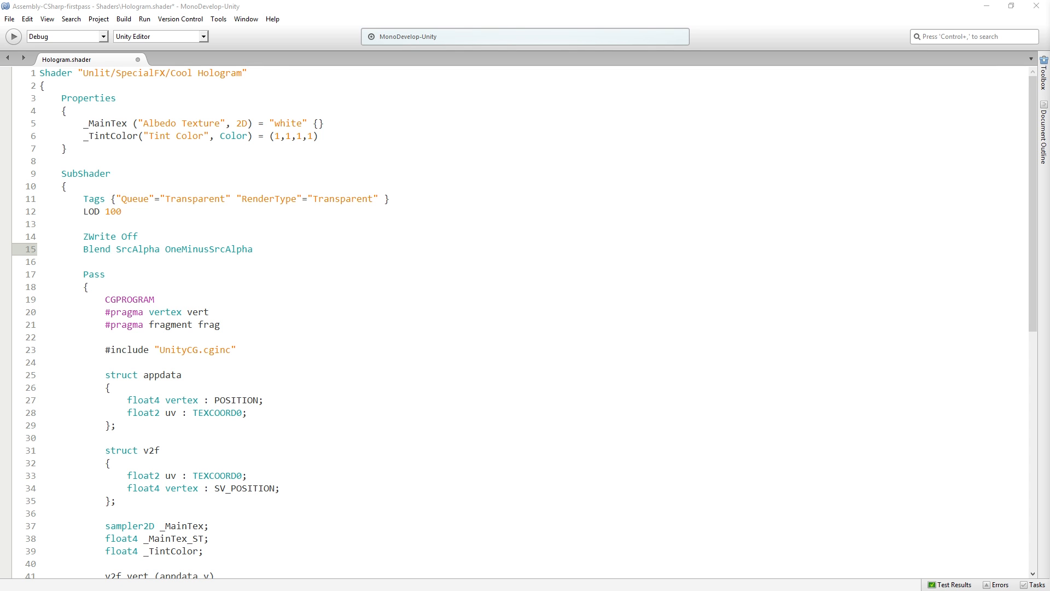
- Start a 'col.a =' assignment after the tex2D sample in frag()
{"action": "scroll", "scroll_direction": "down", "scroll_amount": 3}
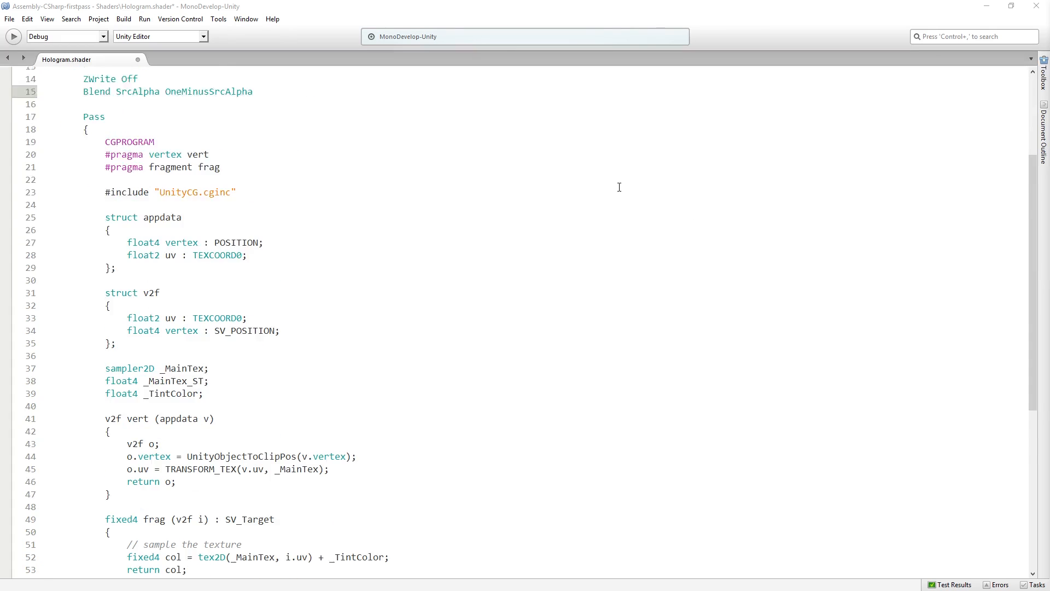
{"action": "scroll", "scroll_direction": "down", "scroll_amount": 3}
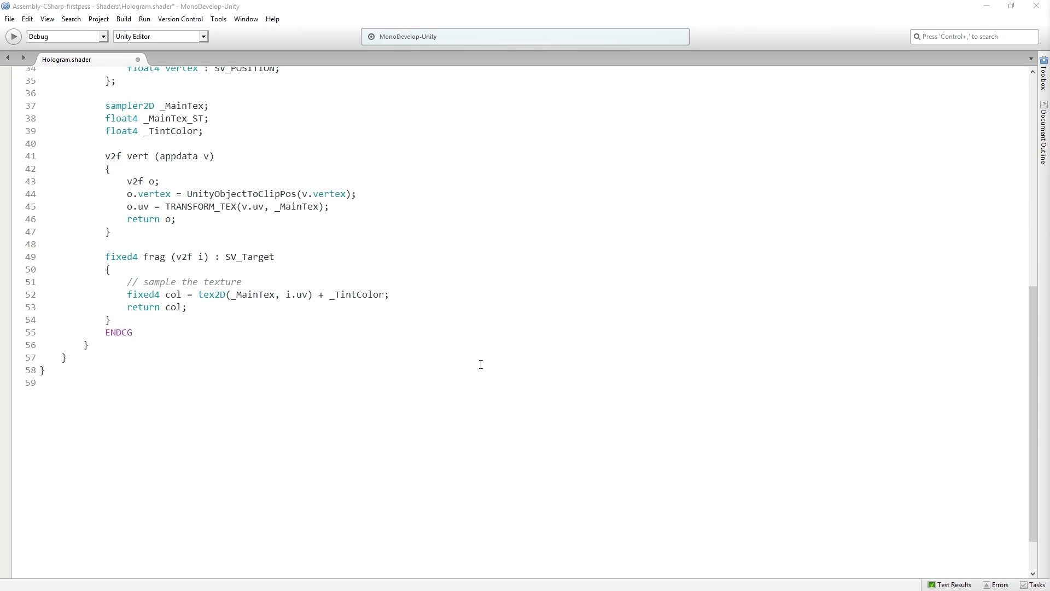
{"action": "mouse_move", "coordinate": [113, 552]}
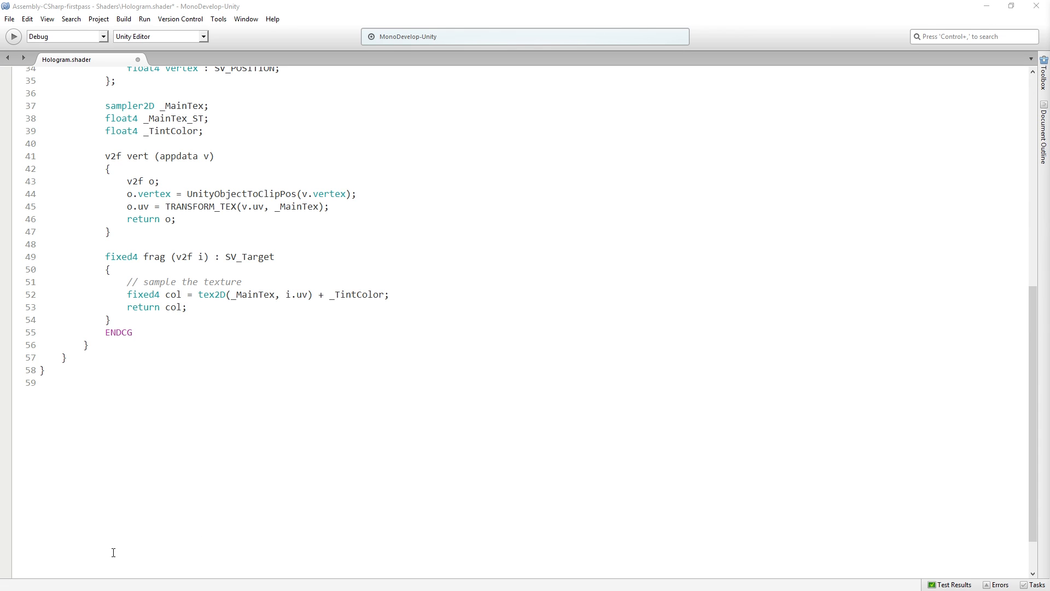
{"action": "mouse_move", "coordinate": [413, 329]}
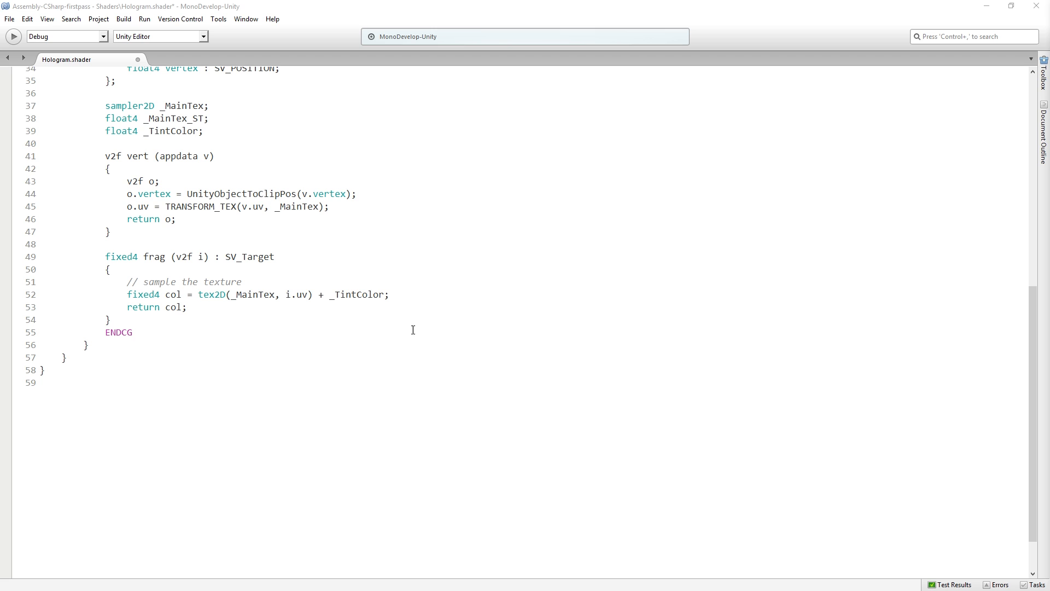
{"action": "type", "text": "co"}
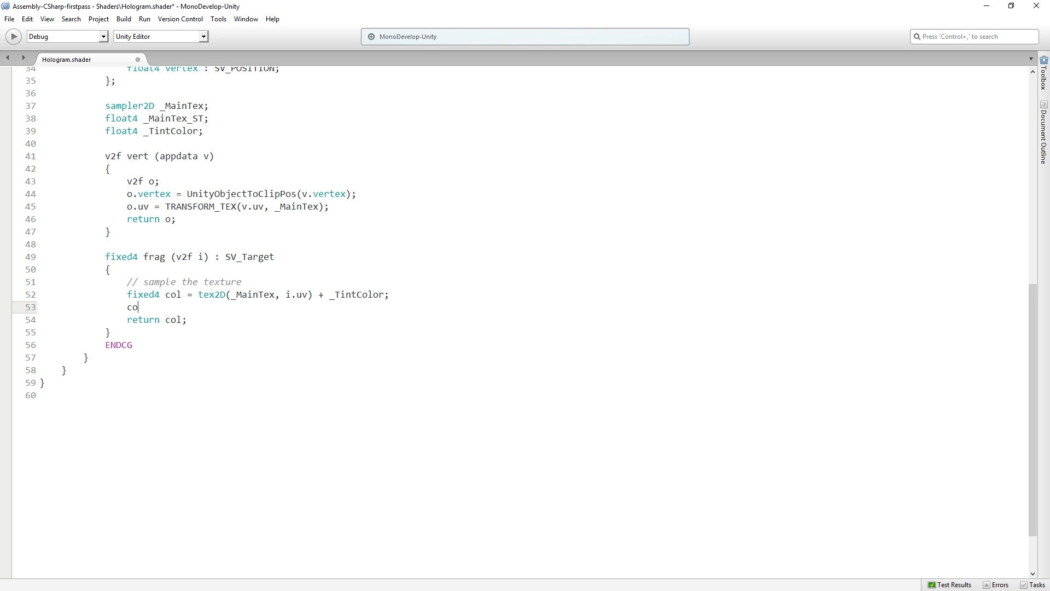
{"action": "type", "text": "l.a"}
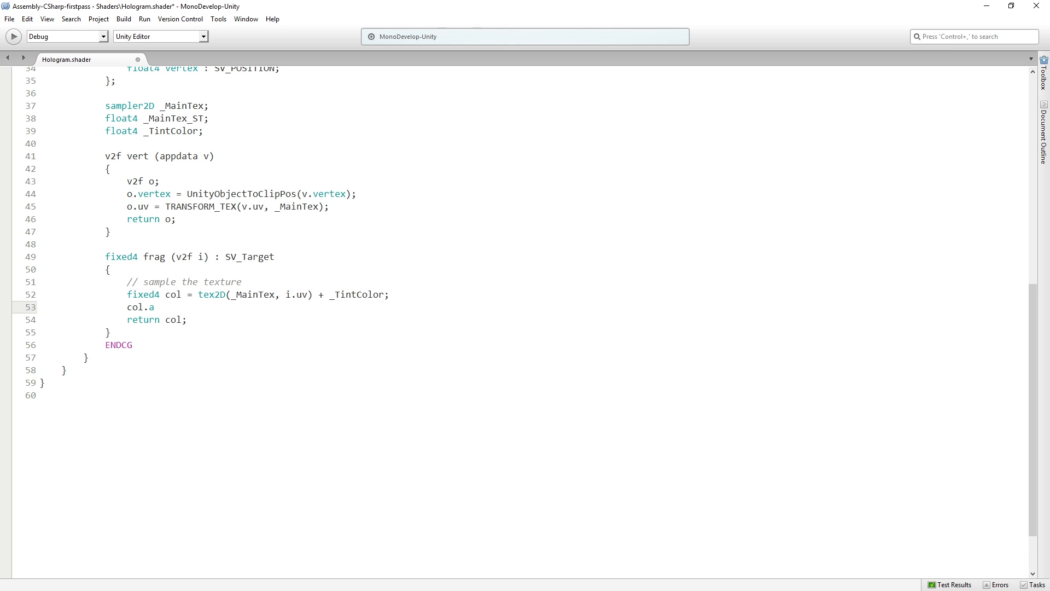
{"action": "type", "text": "="}
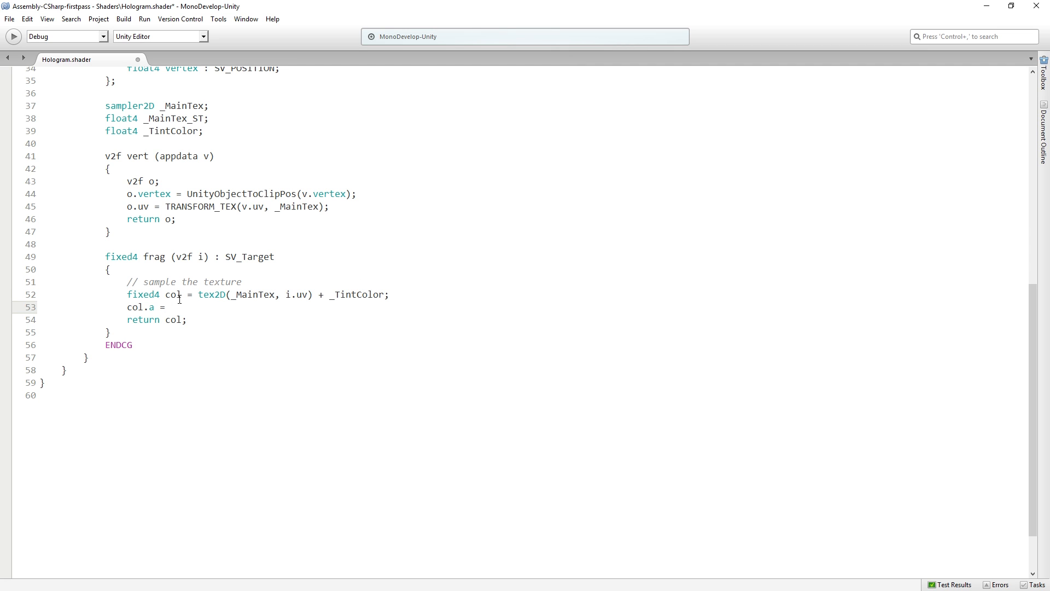
- Move up to the Properties block and start a new empty line there
{"action": "double_click", "coordinate": [252, 294]}
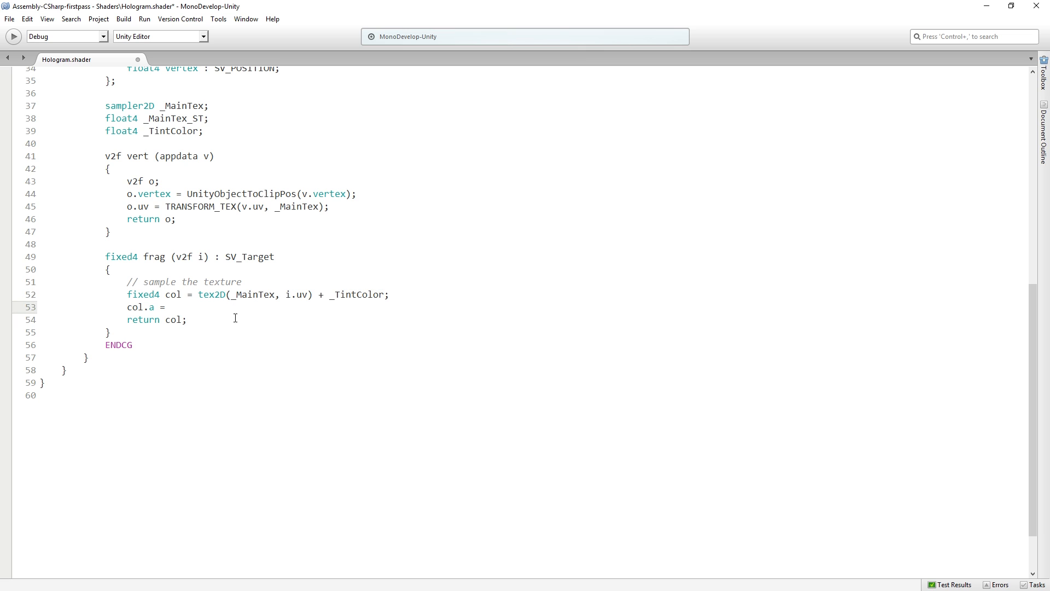
{"action": "mouse_move", "coordinate": [251, 351]}
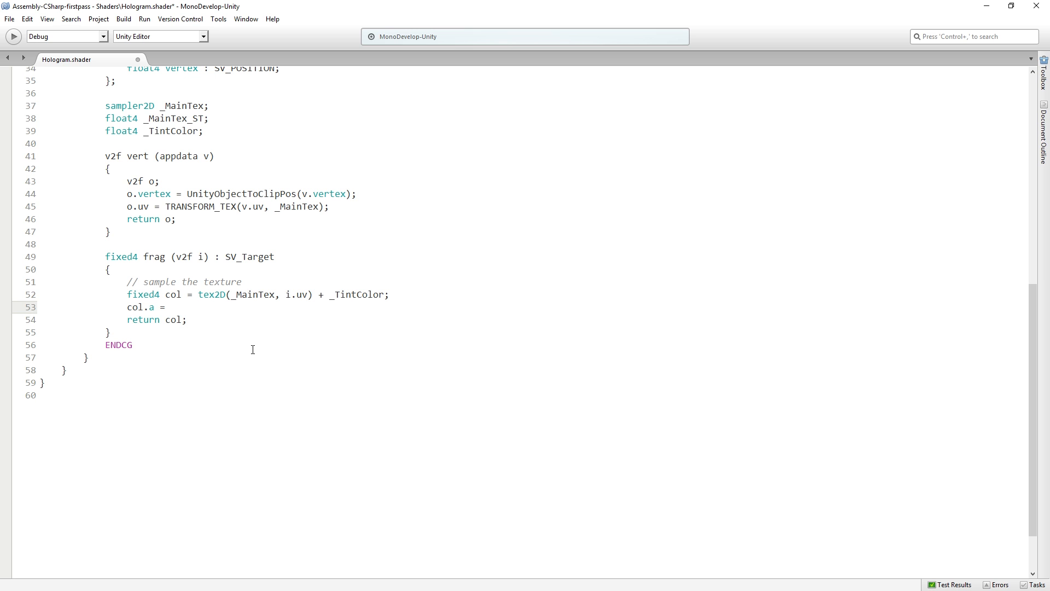
{"action": "left_click", "coordinate": [168, 306]}
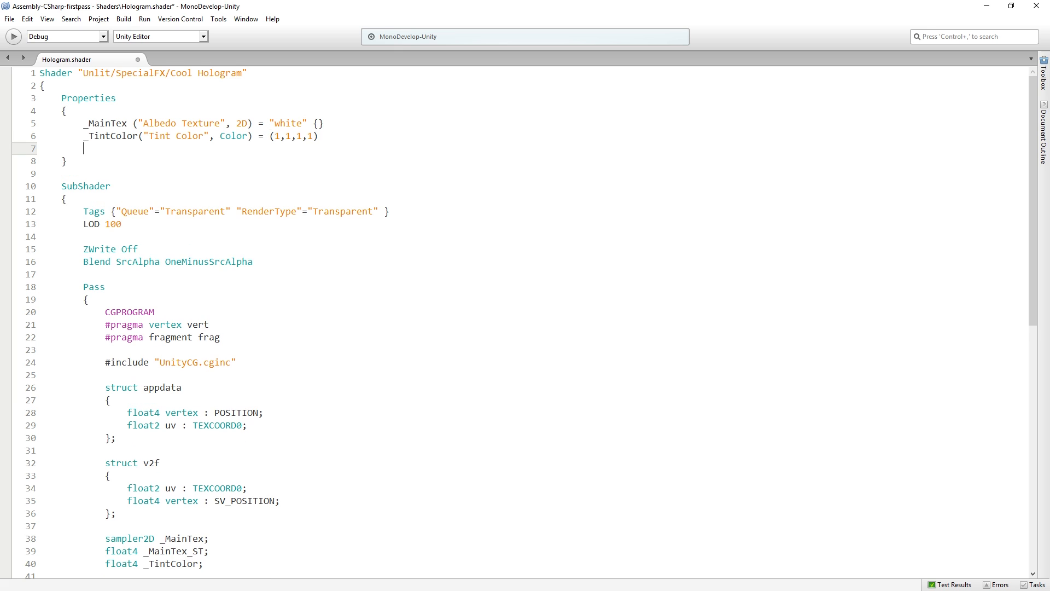
- Add a _Transparency("Transparency", Float) = 0.25 property in Properties
{"action": "type", "text": "_Tran"}
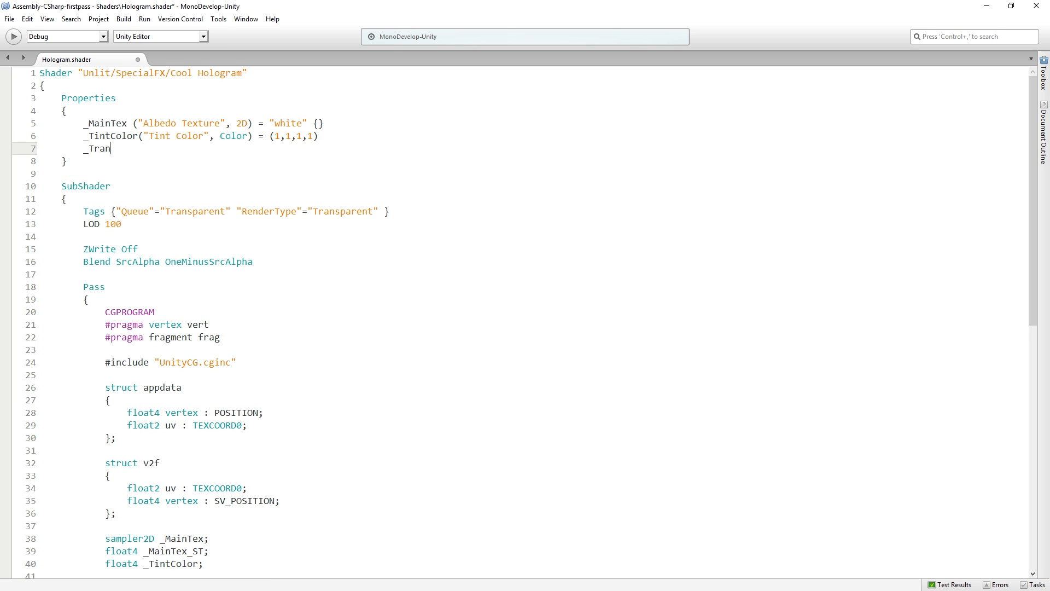
{"action": "type", "text": "sparency*"}
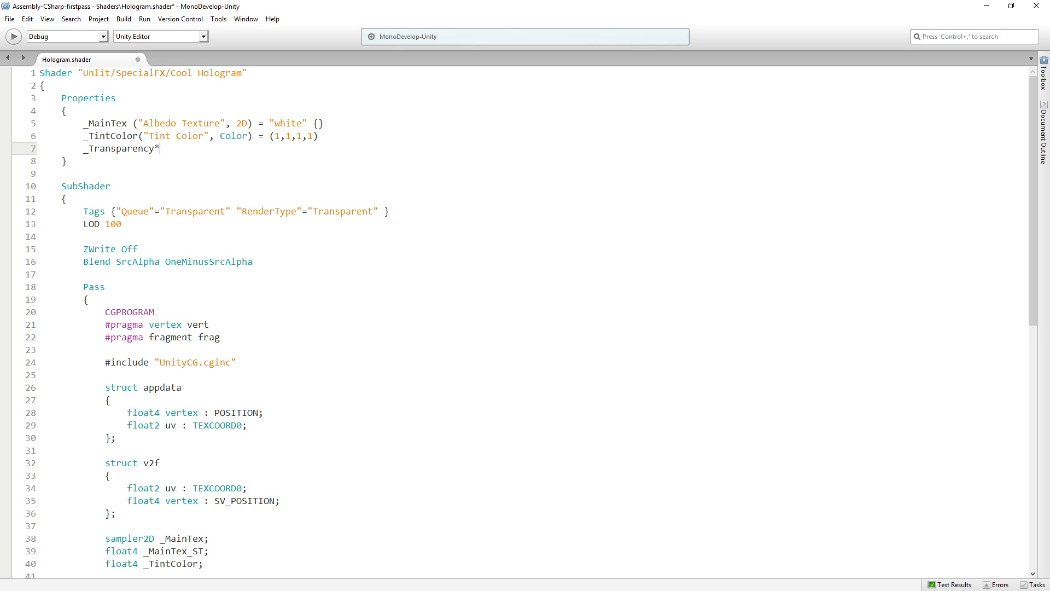
{"action": "type", "text": "(\"Transpa"}
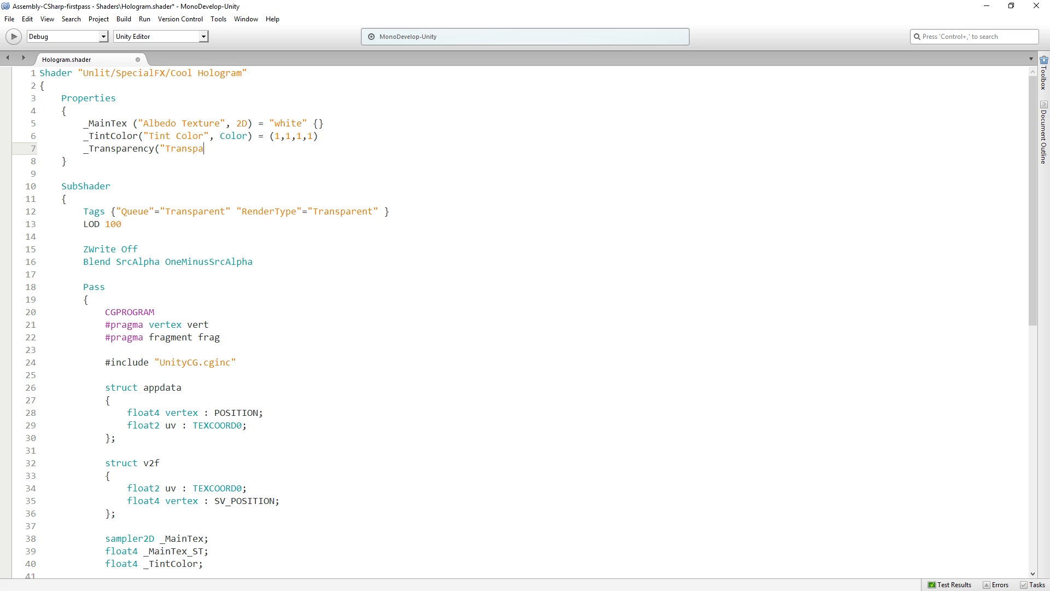
{"action": "type", "text": "rency\""}
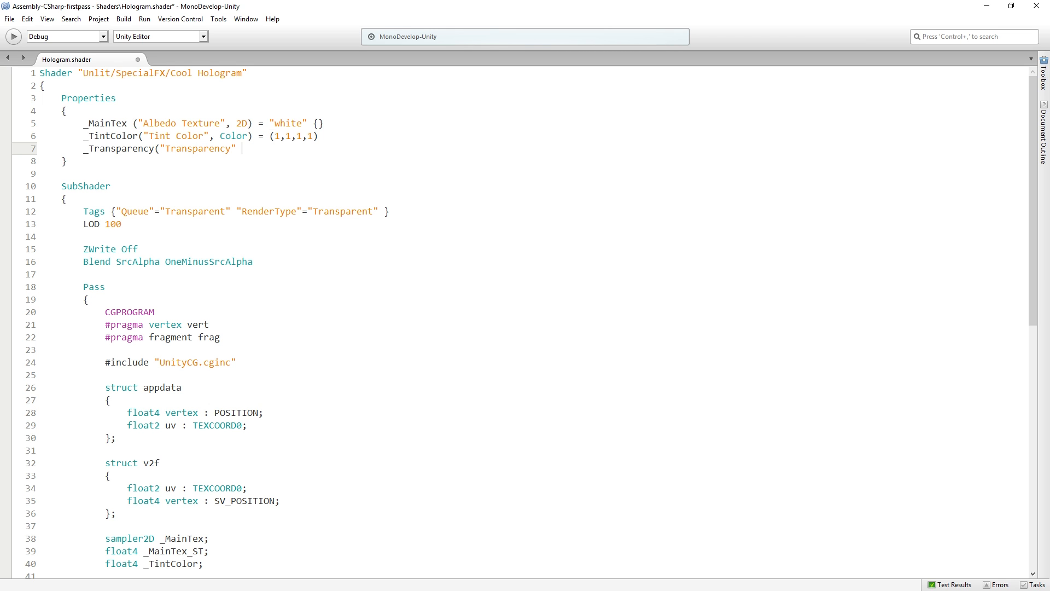
{"action": "type", "text": ", Float)"}
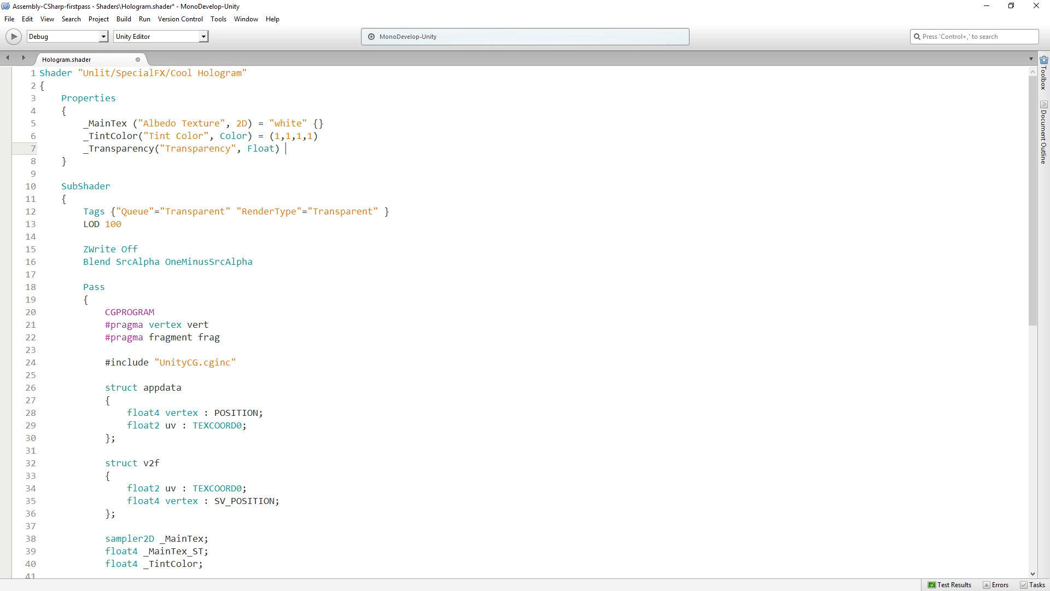
{"action": "type", "text": "="}
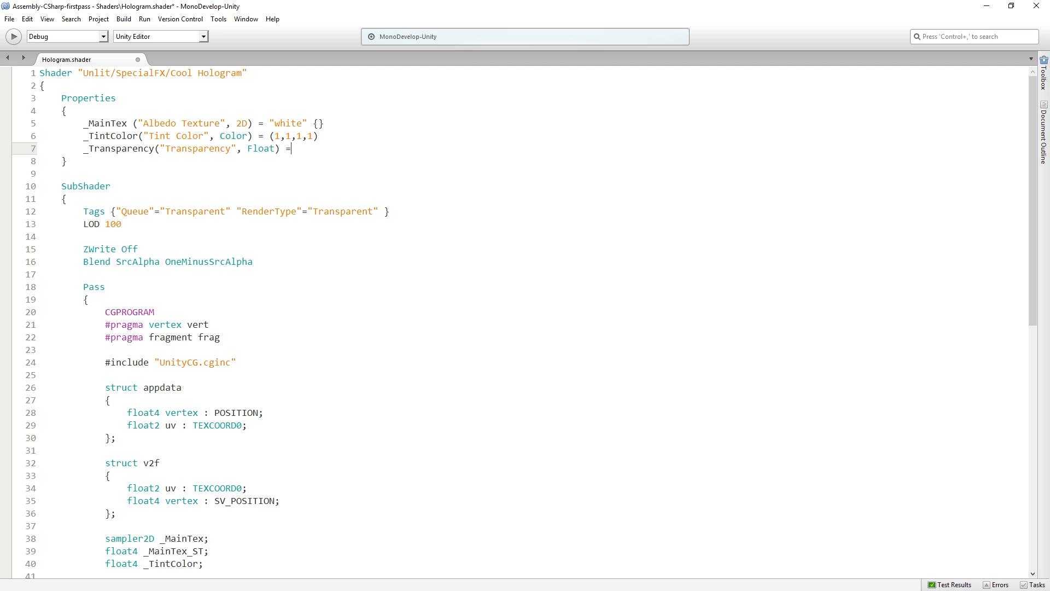
{"action": "type", "text": "0.25"}
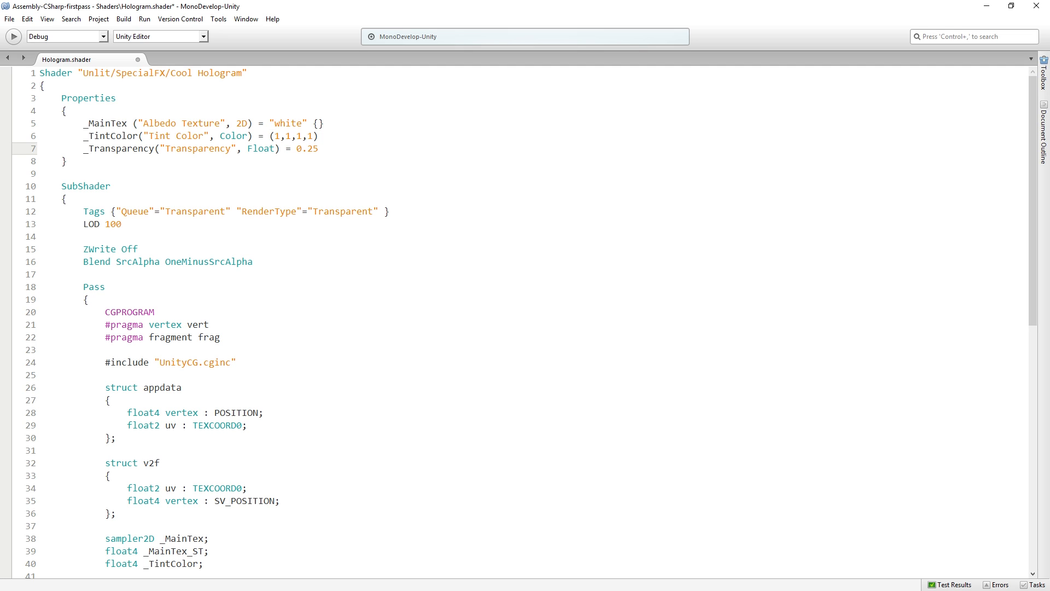
- Replace the Float type with Range(0.0,0.5) and select the _Transparency name
{"action": "double_click", "coordinate": [261, 147]}
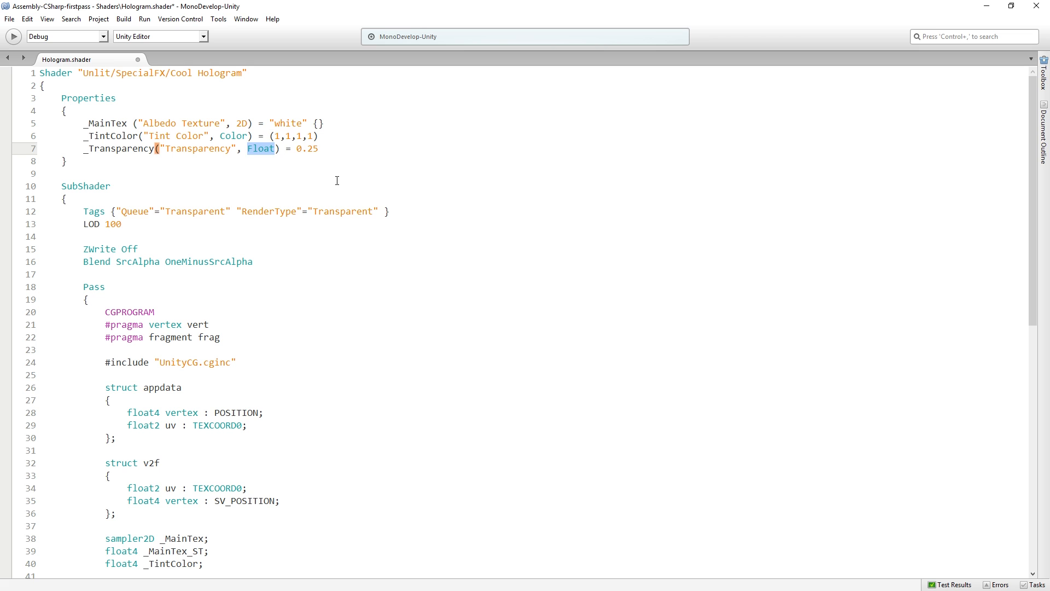
{"action": "mouse_move", "coordinate": [395, 178]}
{"action": "type", "text": "Range"}
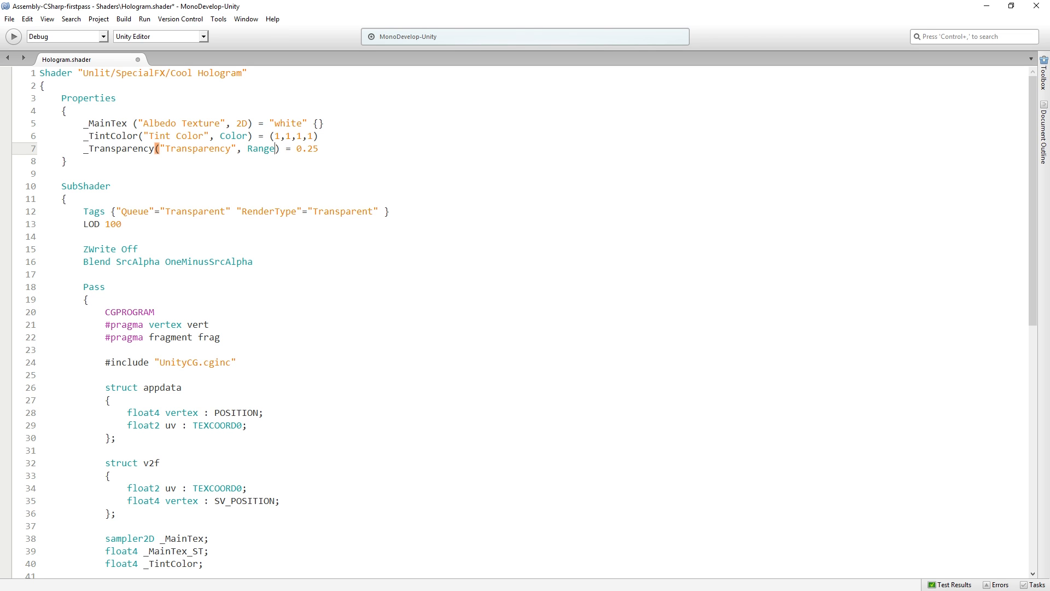
{"action": "type", "text": "(0"}
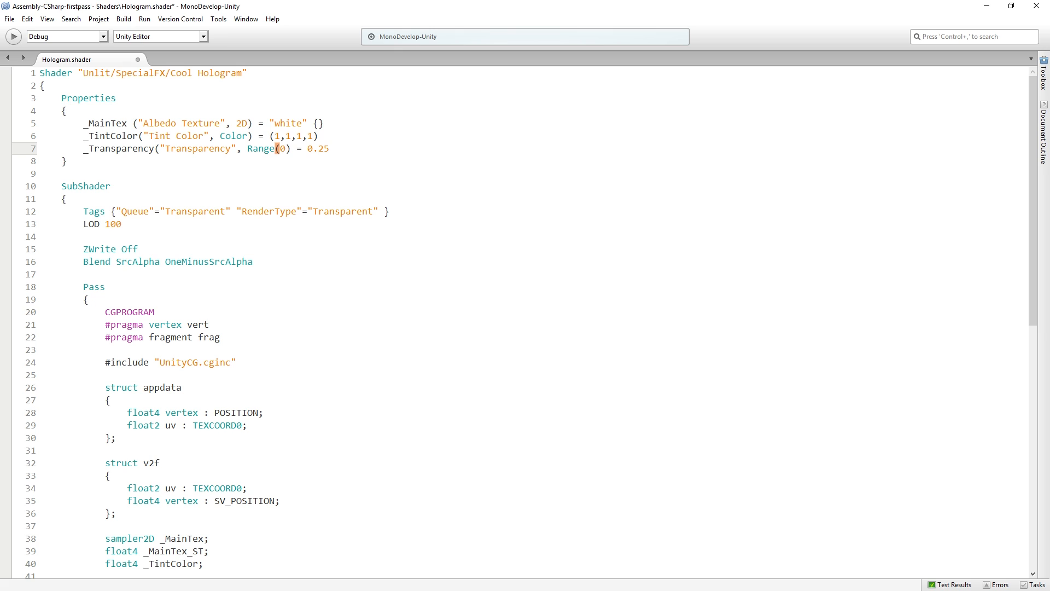
{"action": "type", "text": "0.0,0."}
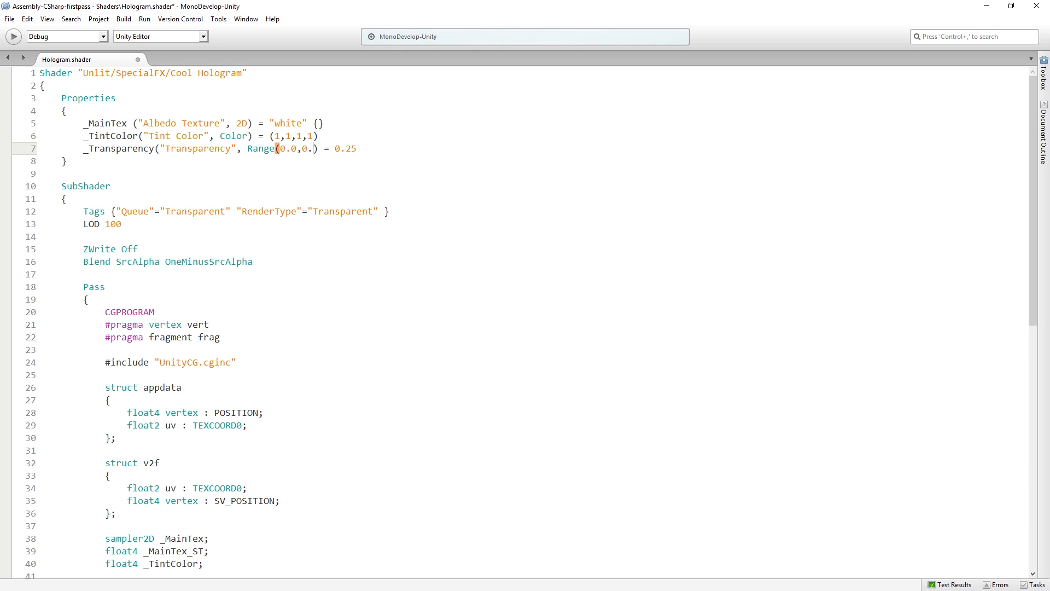
{"action": "type", "text": "5"}
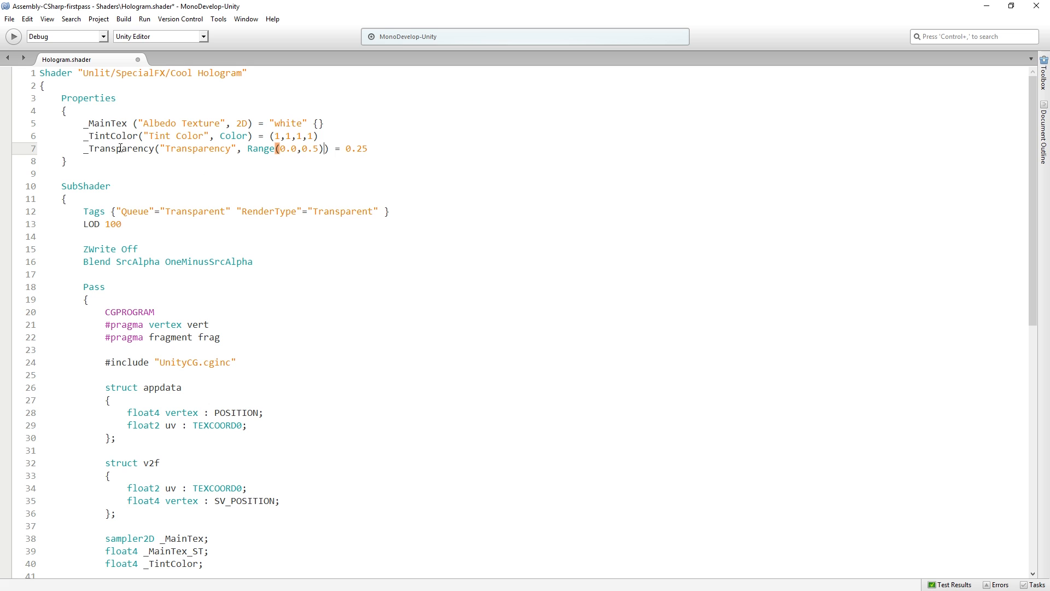
{"action": "double_click", "coordinate": [119, 148]}
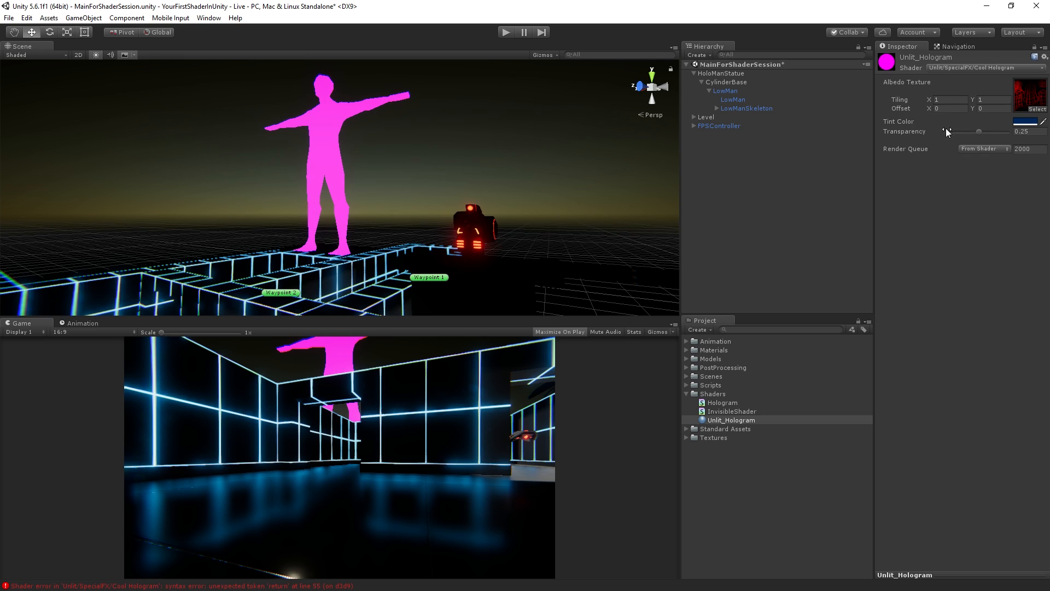
{"action": "mouse_move", "coordinate": [1003, 138]}
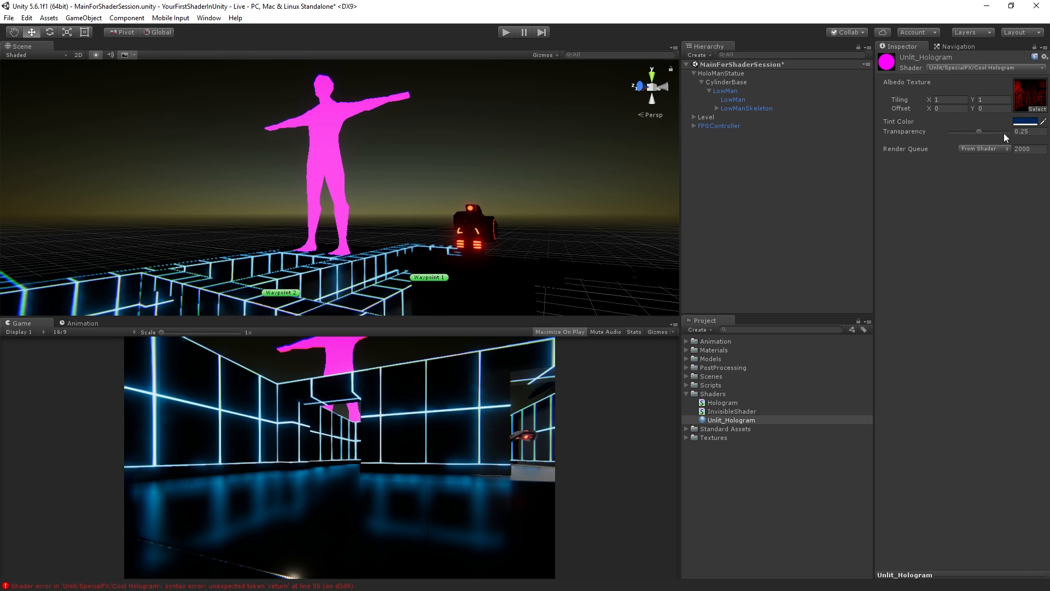
{"action": "mouse_move", "coordinate": [998, 142]}
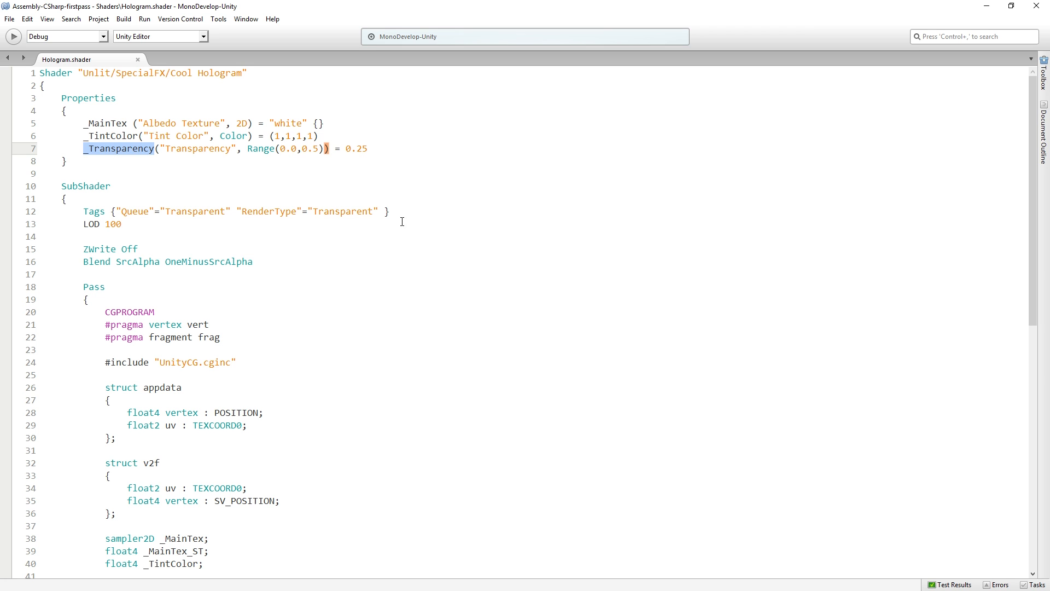
{"action": "mouse_move", "coordinate": [326, 214]}
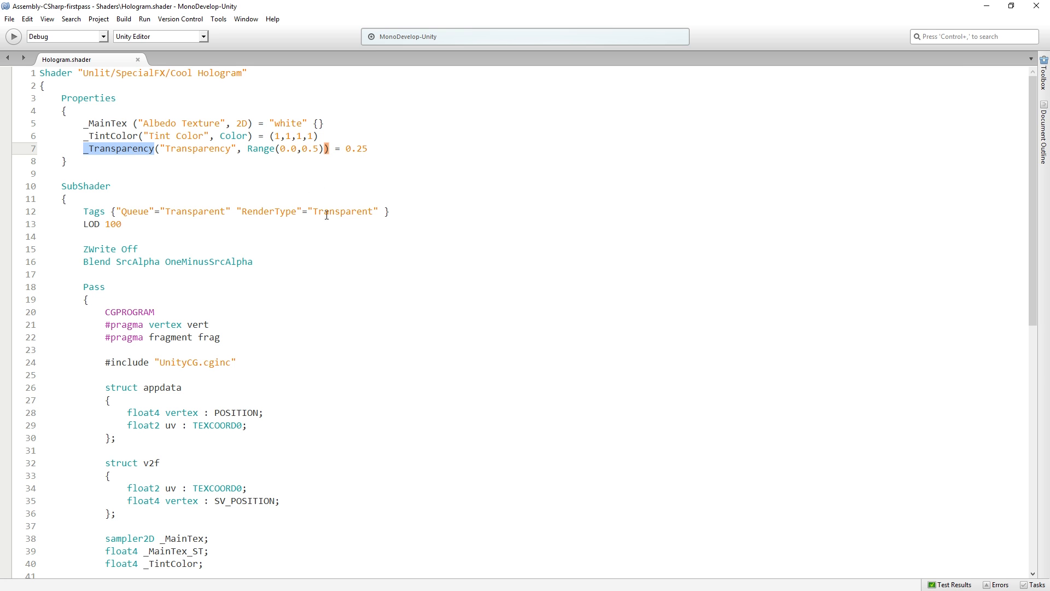
- Declare 'float _Transparency;', complete 'col.a = _Transparency;', and save the shader
{"action": "scroll", "scroll_direction": "down", "scroll_amount": 3}
{"action": "type", "text": "float"}
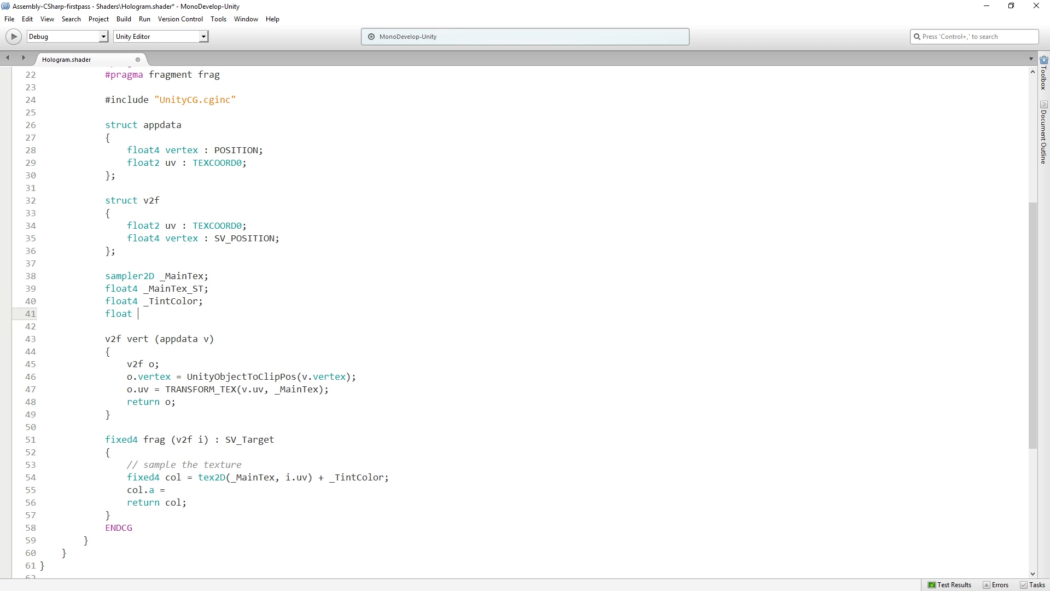
{"action": "type", "text": "_Transparency;"}
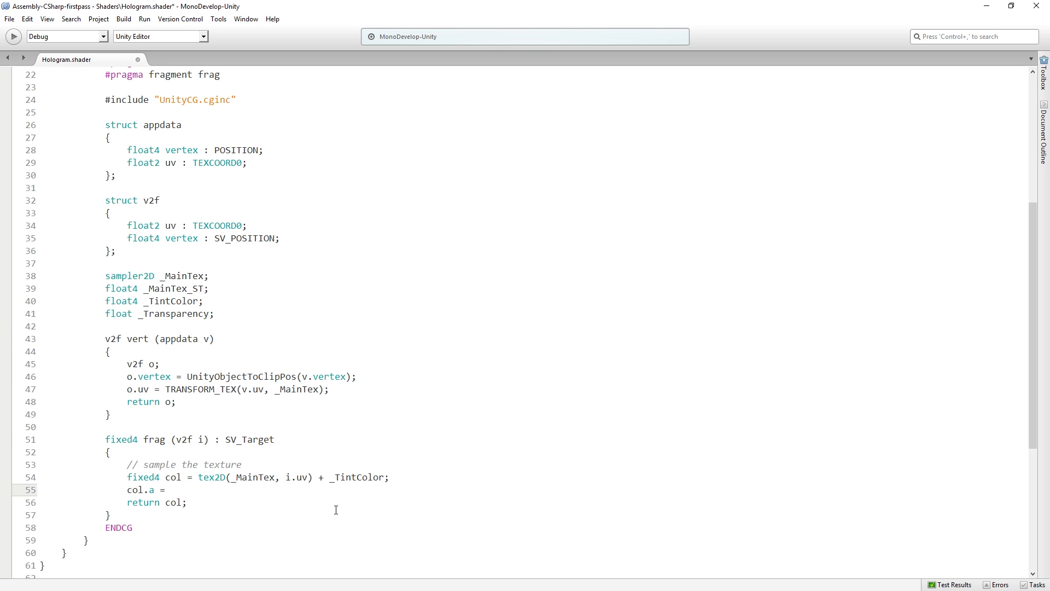
{"action": "type", "text": "_Transparency;"}
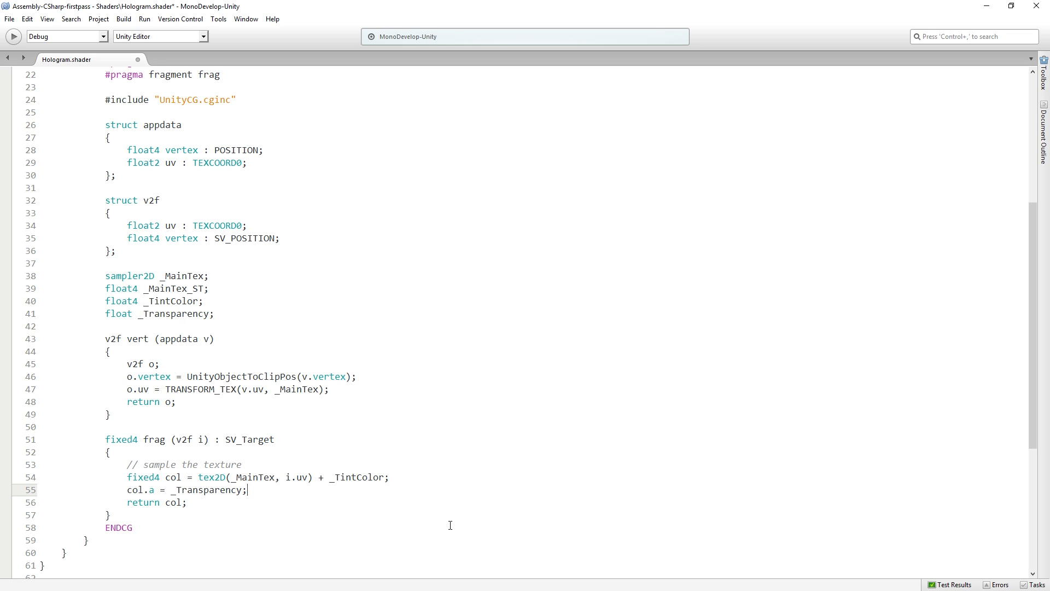
{"action": "double_click", "coordinate": [207, 490]}
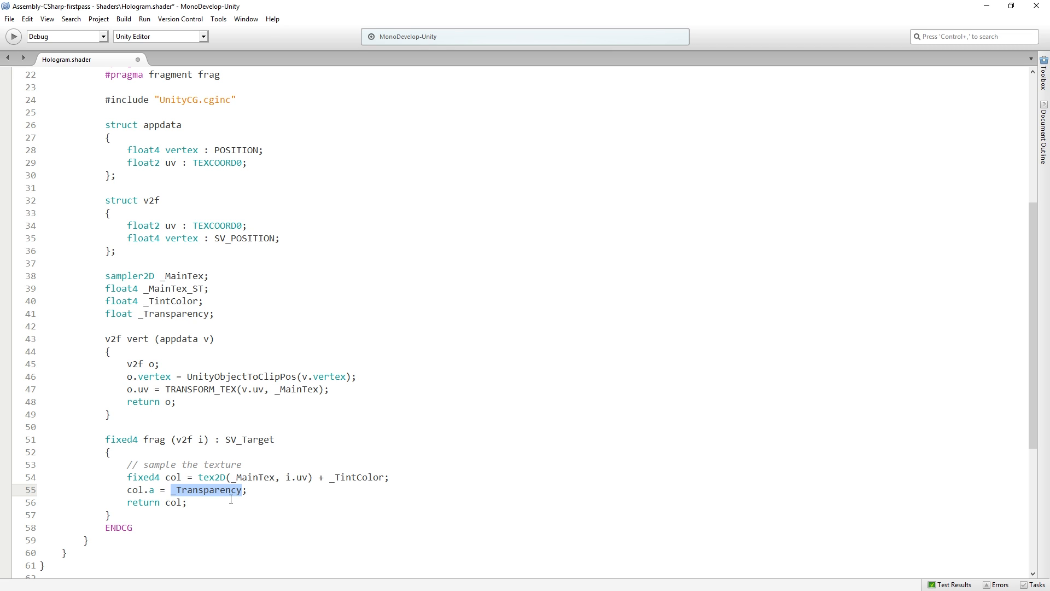
{"action": "key", "text": "ctrl+s"}
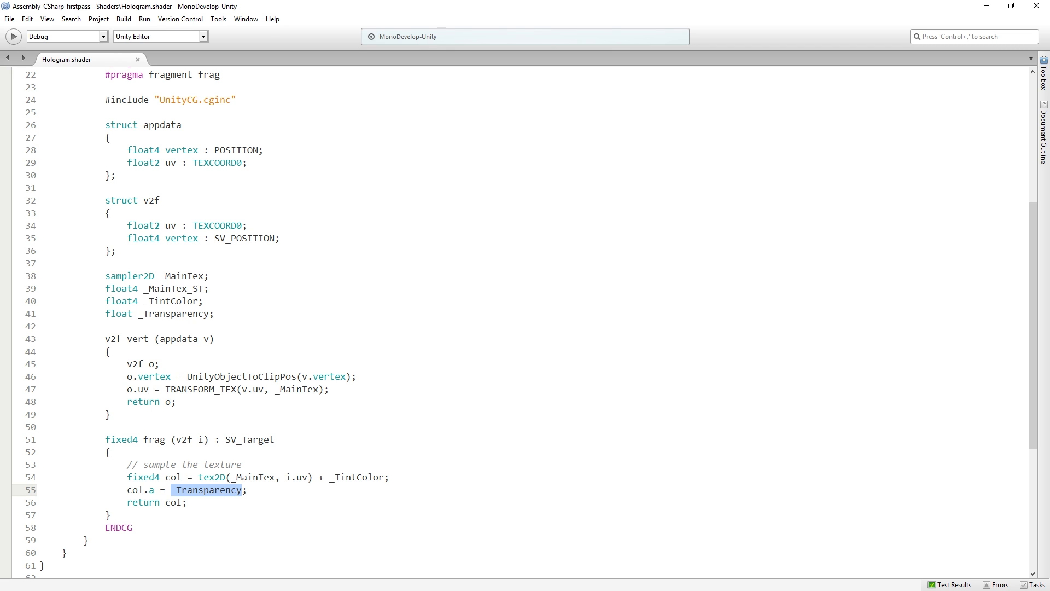